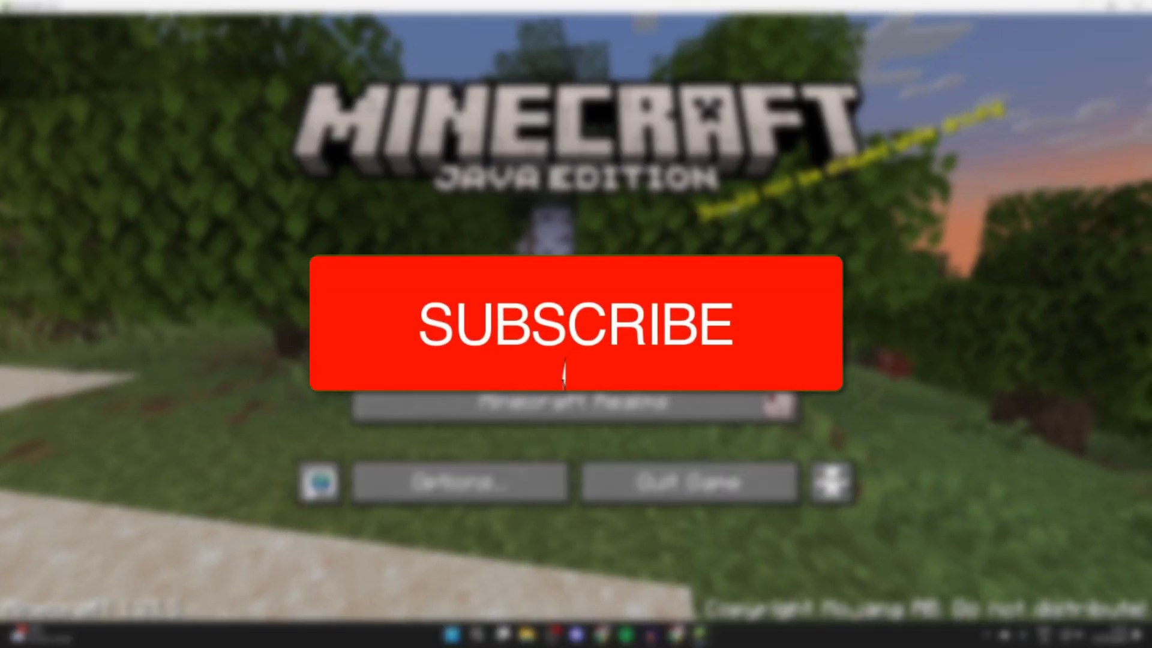
Leave Minecraft's title screen so the empty Windows desktop is showing.
left_click(575, 323)
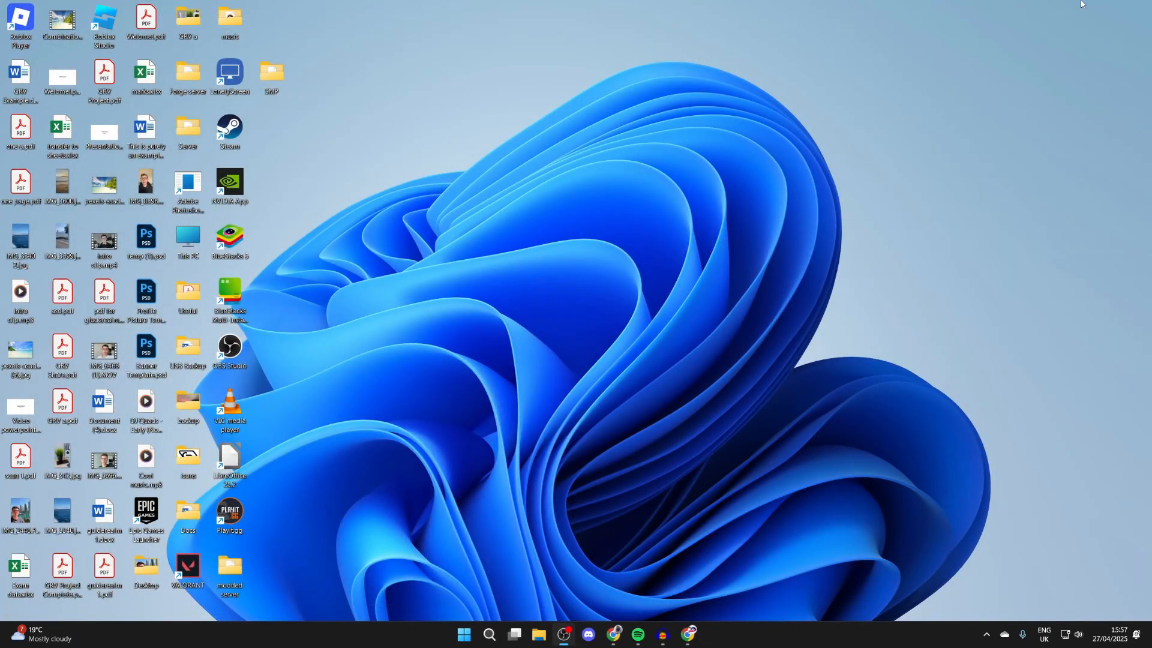
mouse_move(1145, 169)
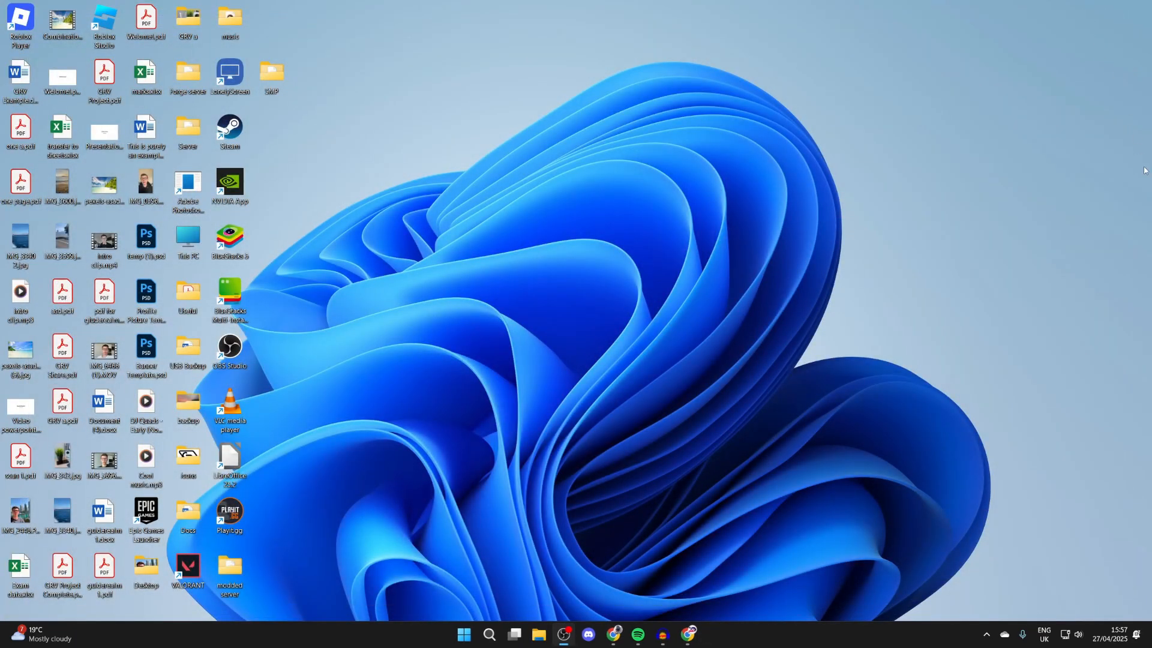
mouse_move(816, 159)
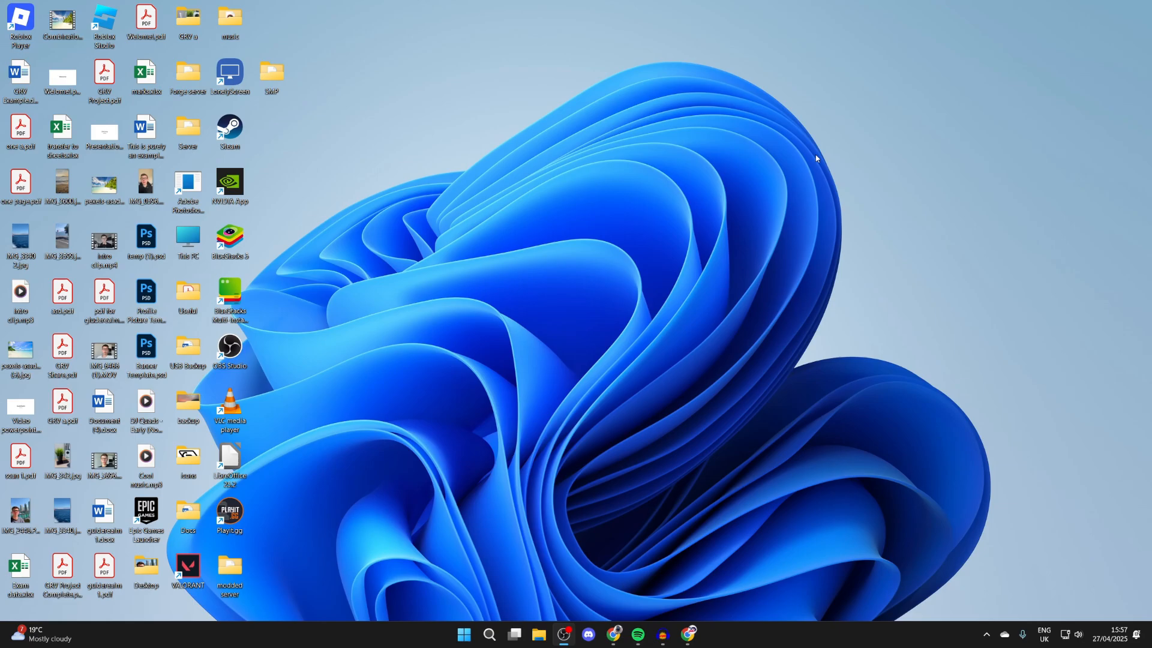
mouse_move(691, 475)
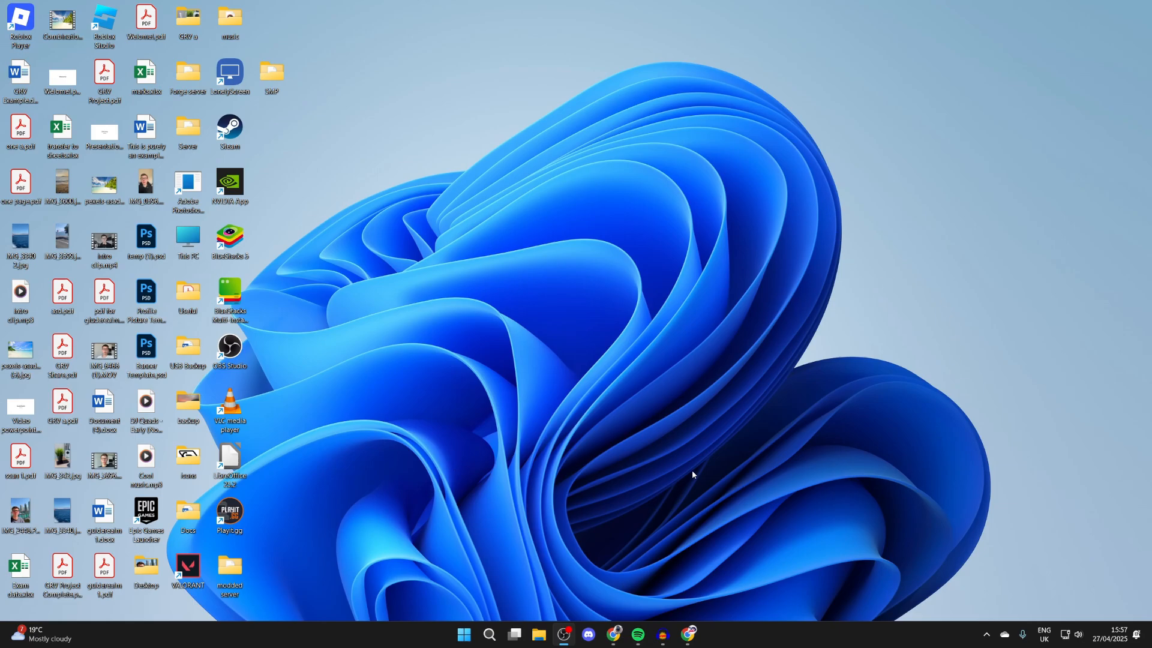
Search Google for 'curseforge' and open the CurseForge site from the results.
left_click(686, 639)
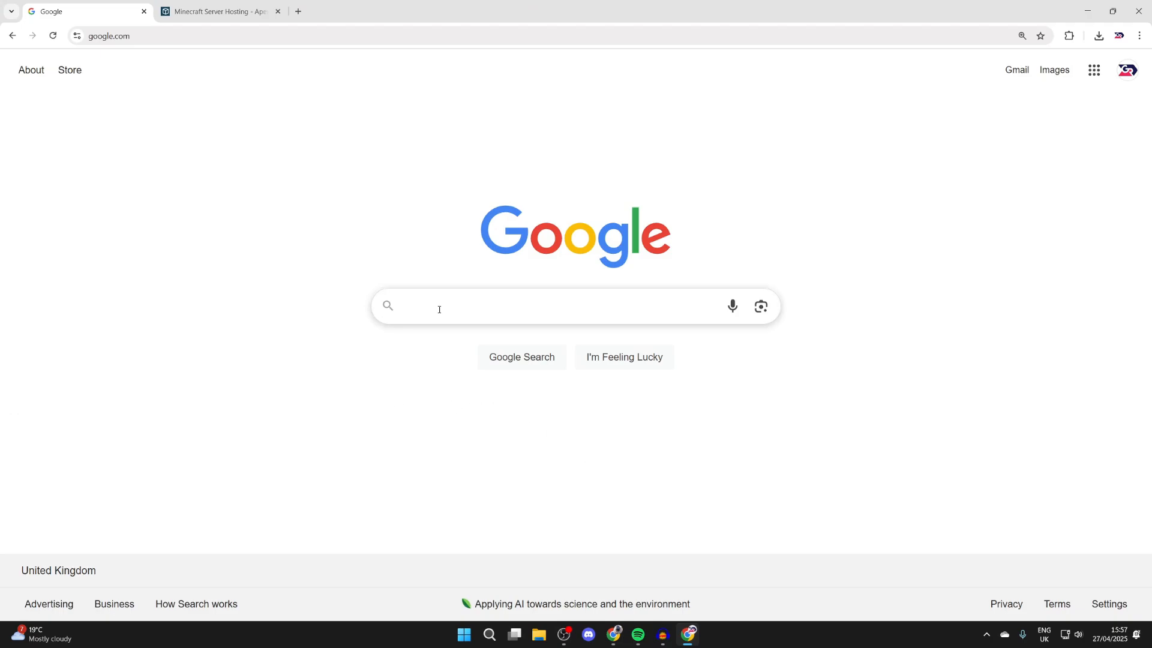
mouse_move(442, 306)
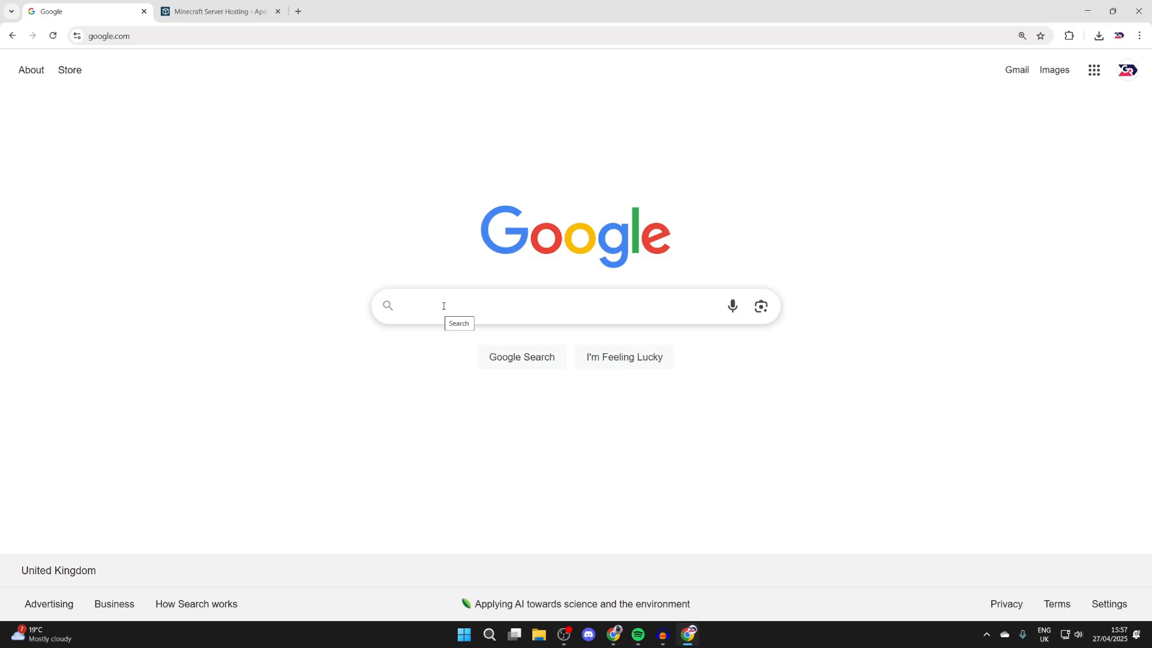
type("curseforge")
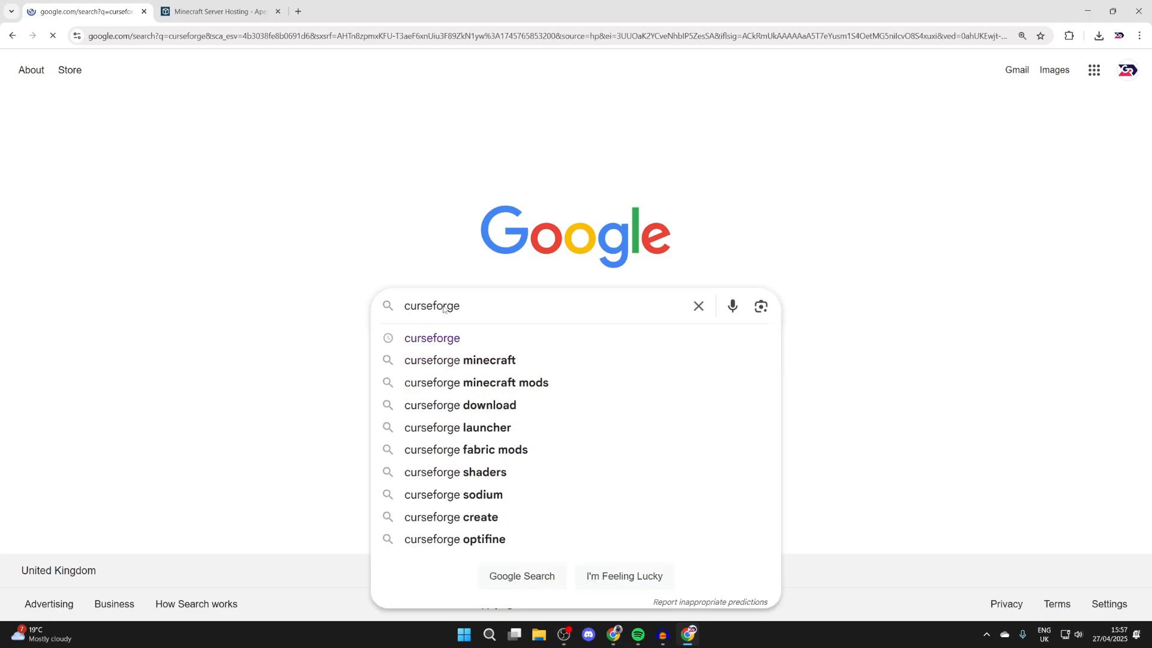
key("Return")
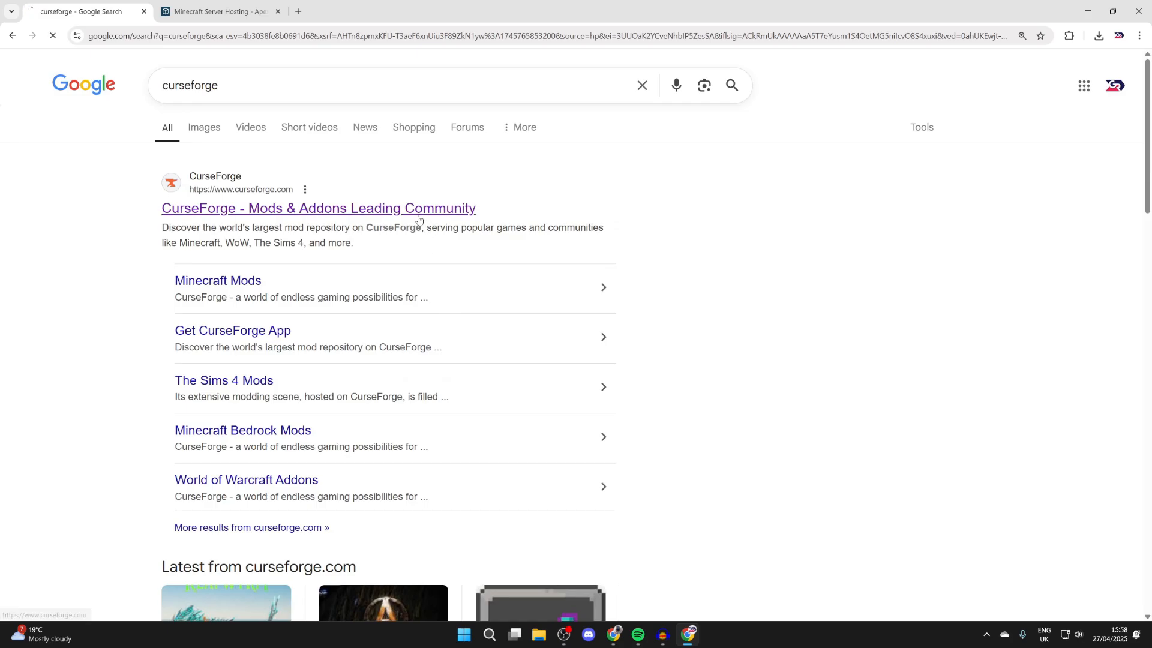
left_click(318, 208)
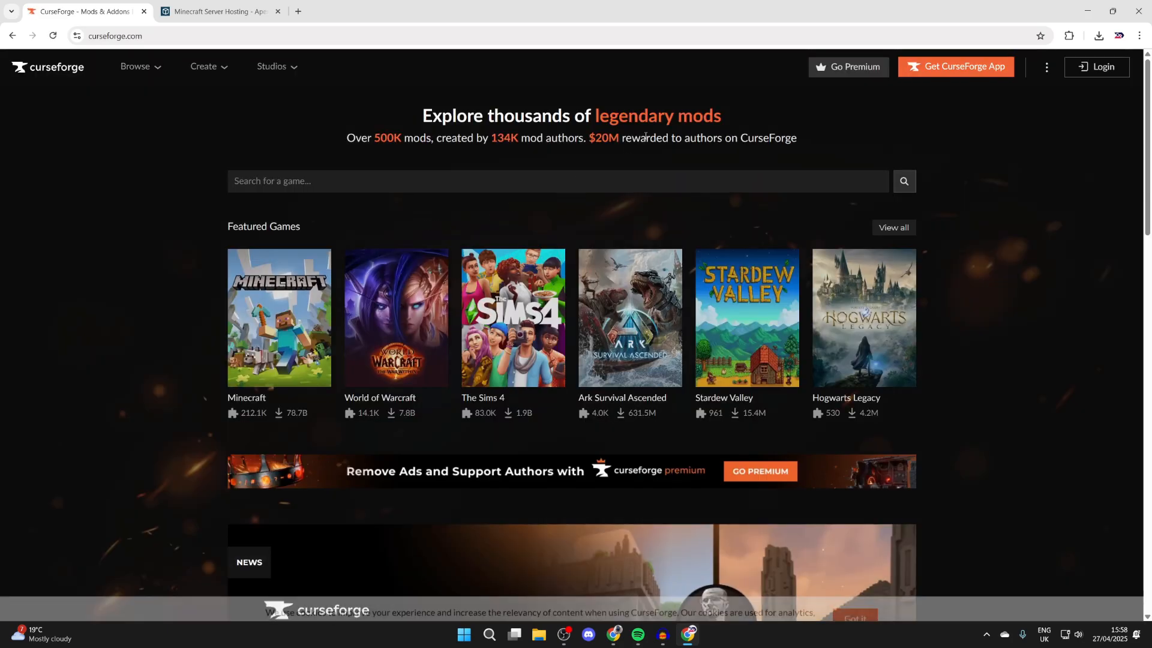
Go to Get CurseForge App and download the standalone Windows installer.
left_click(955, 66)
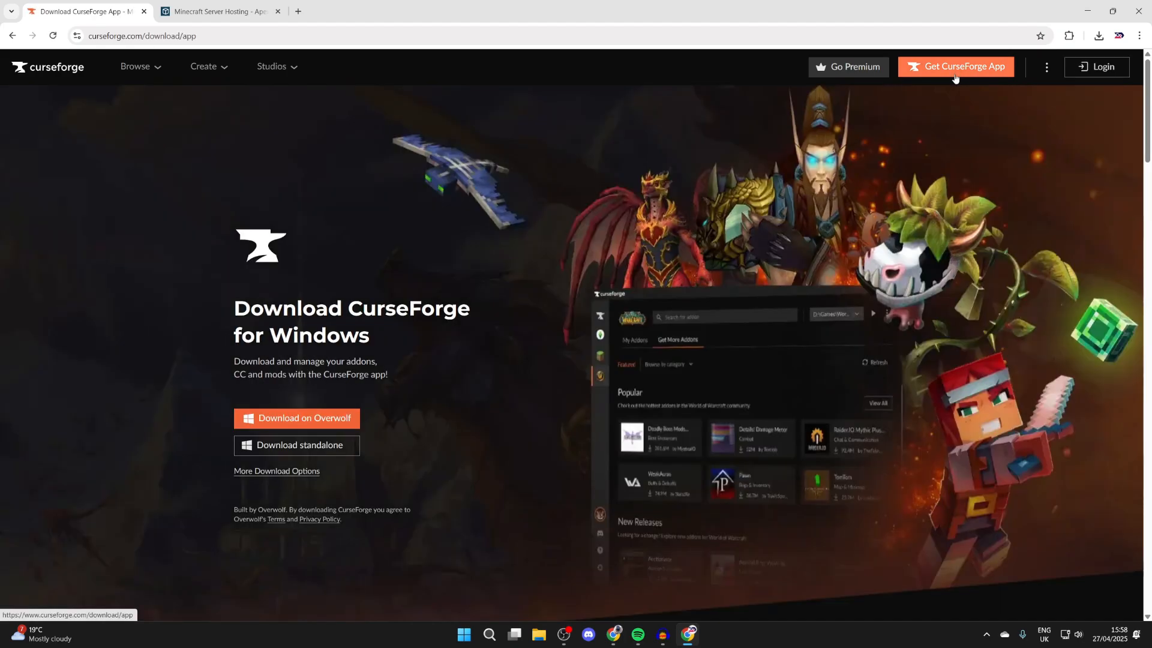
left_click(296, 445)
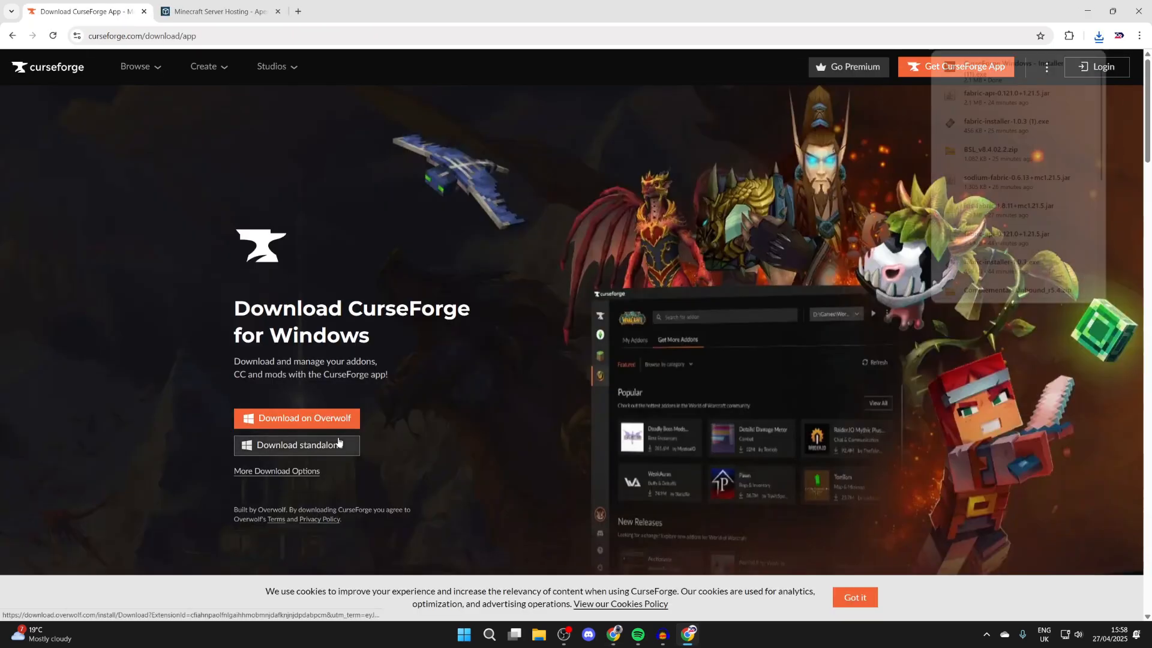
left_click(1098, 35)
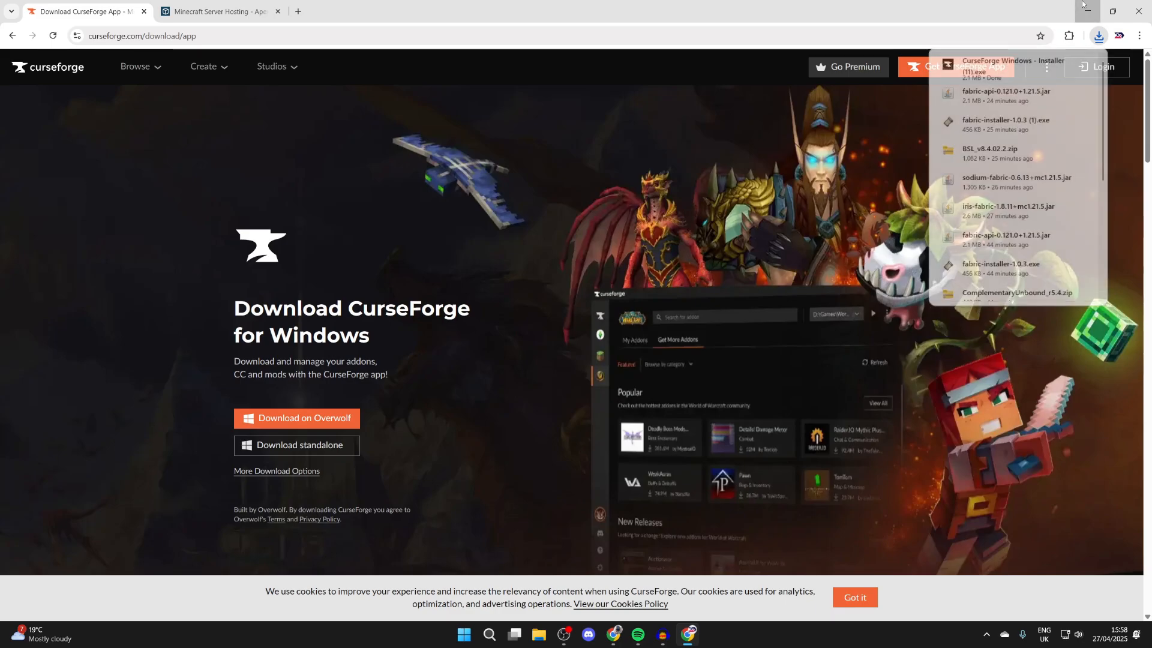
left_click(220, 11)
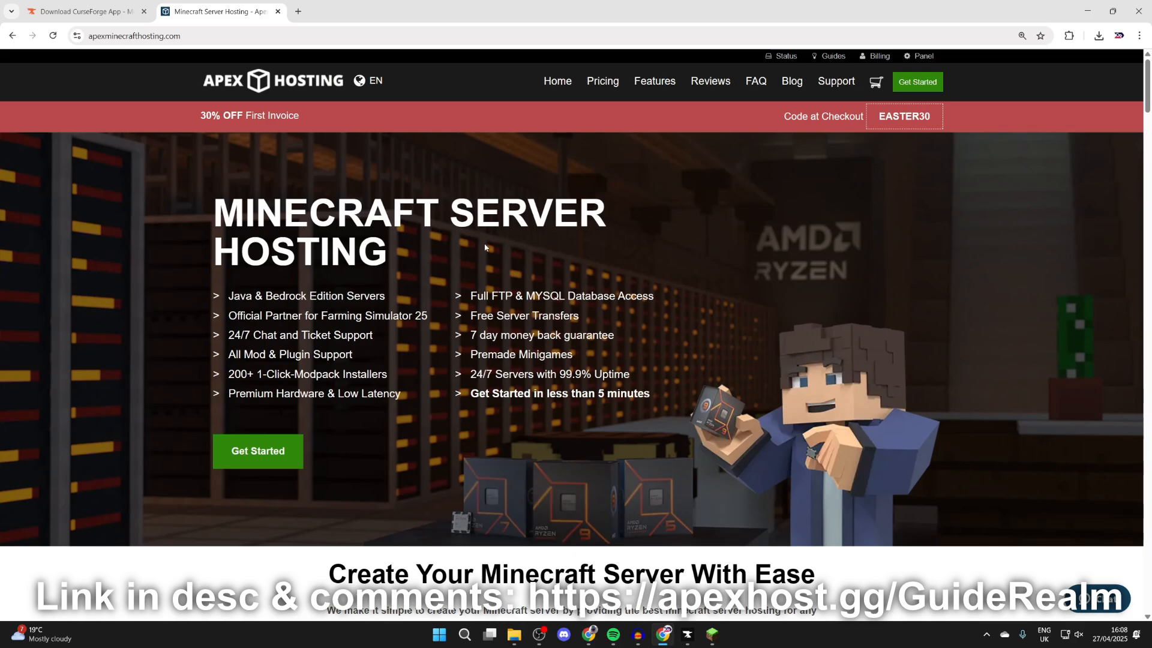
mouse_move(366, 205)
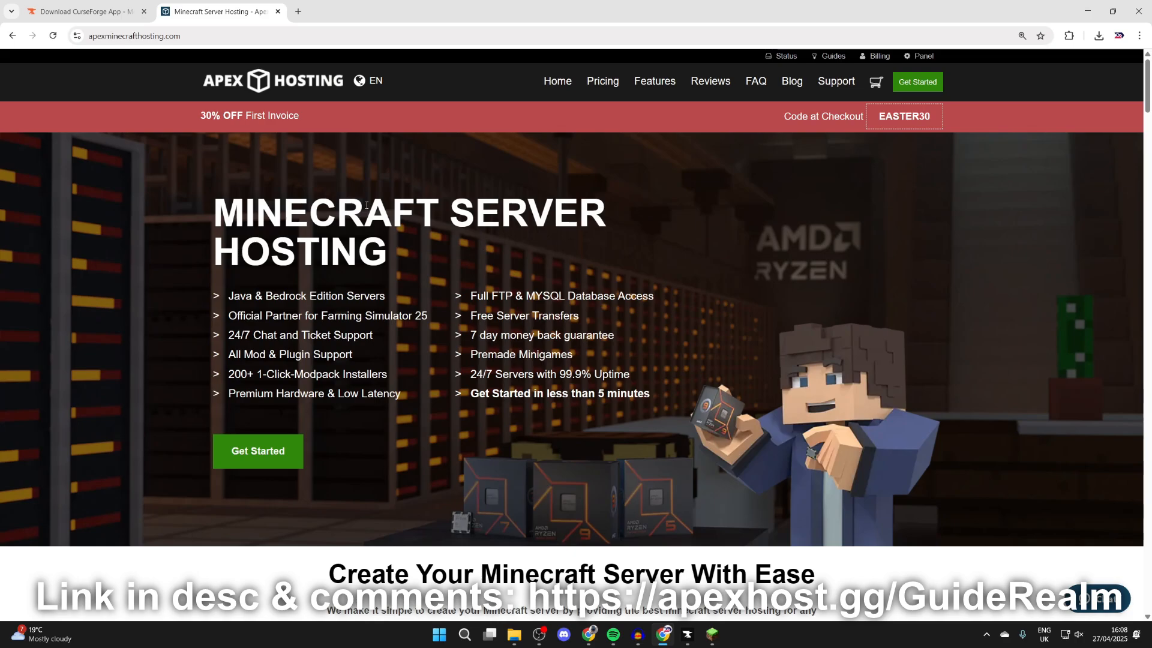
scroll("down", 3)
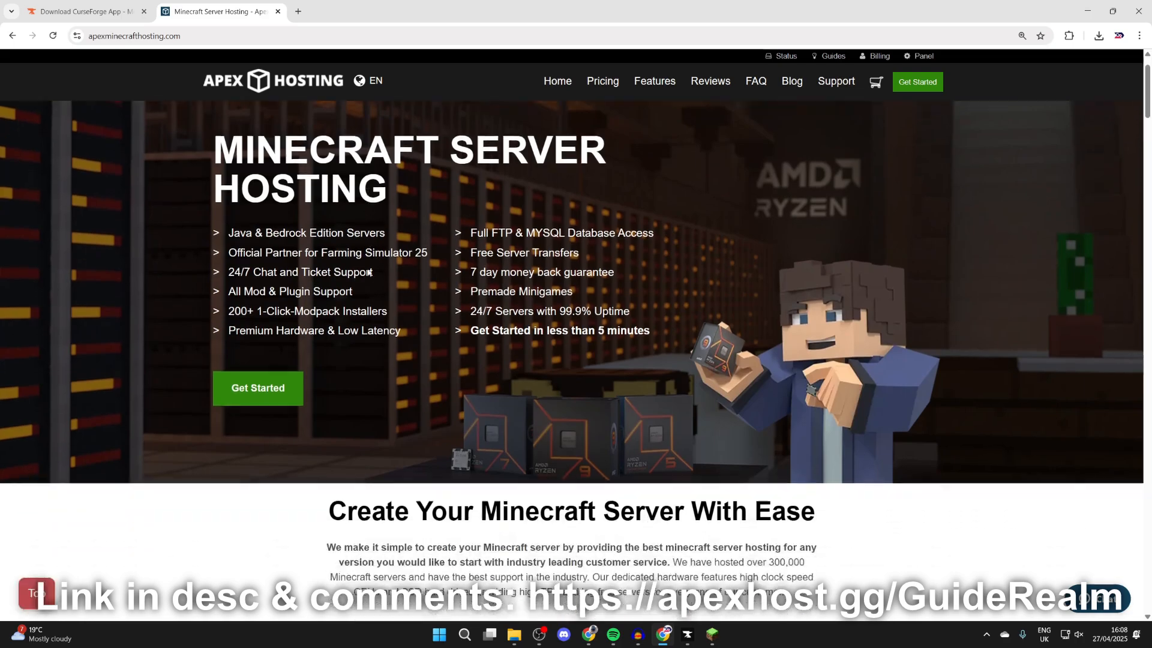
scroll("down", 3)
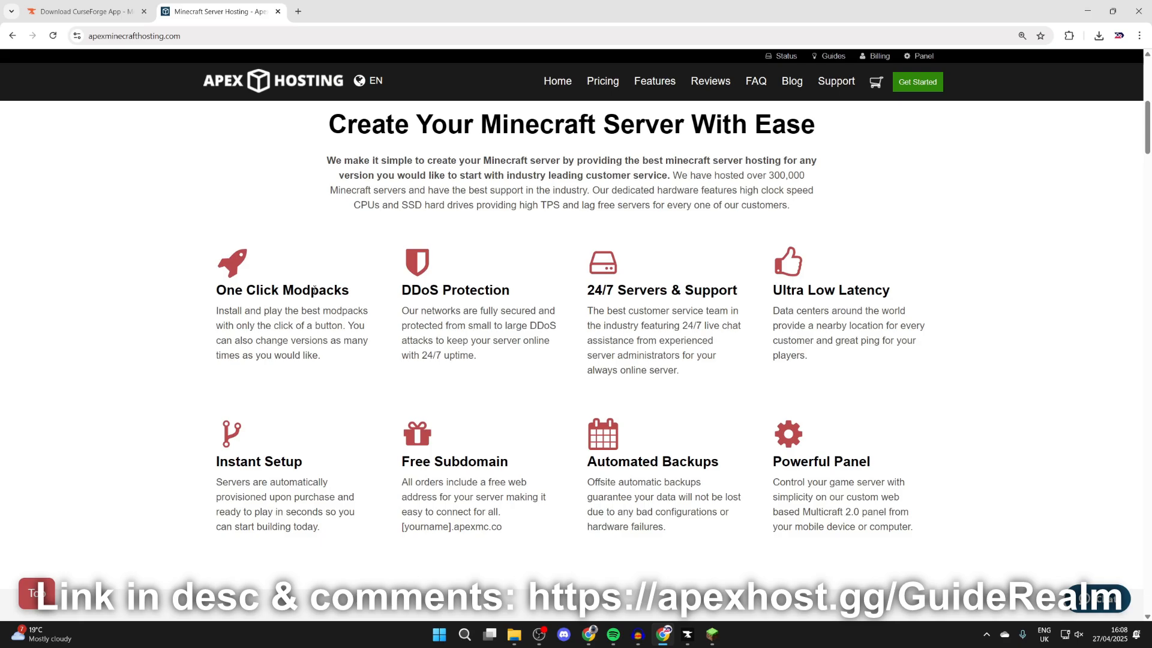
scroll("up", 3)
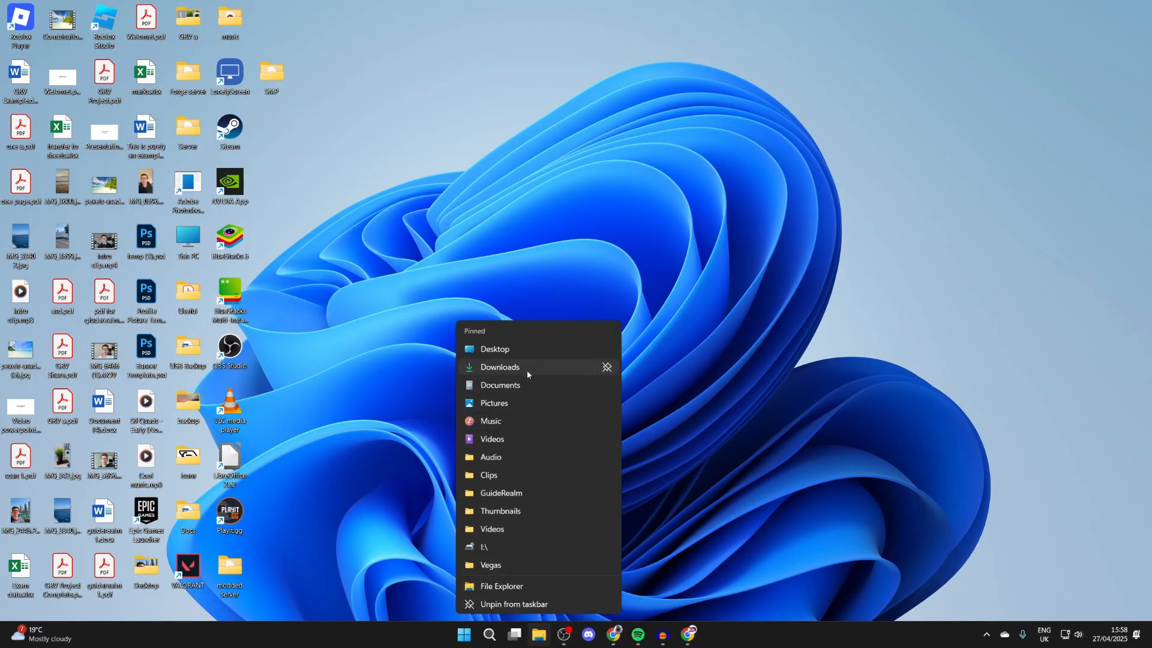
Run the downloaded CurseForge installer from the Downloads folder.
left_click(499, 367)
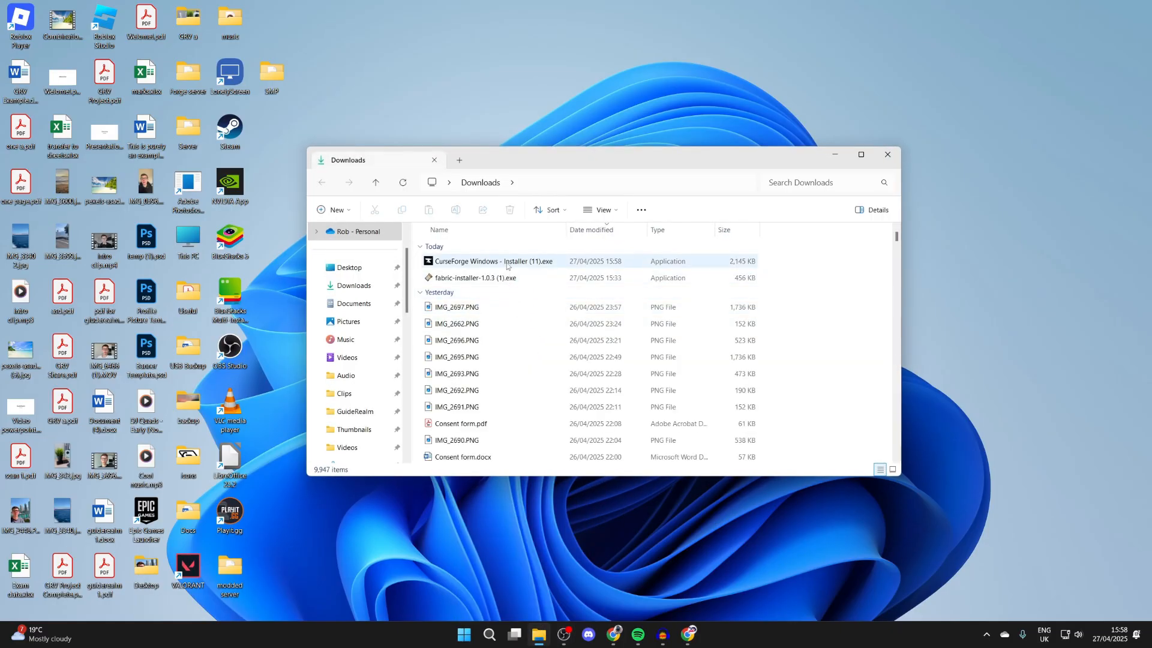
left_click(499, 261)
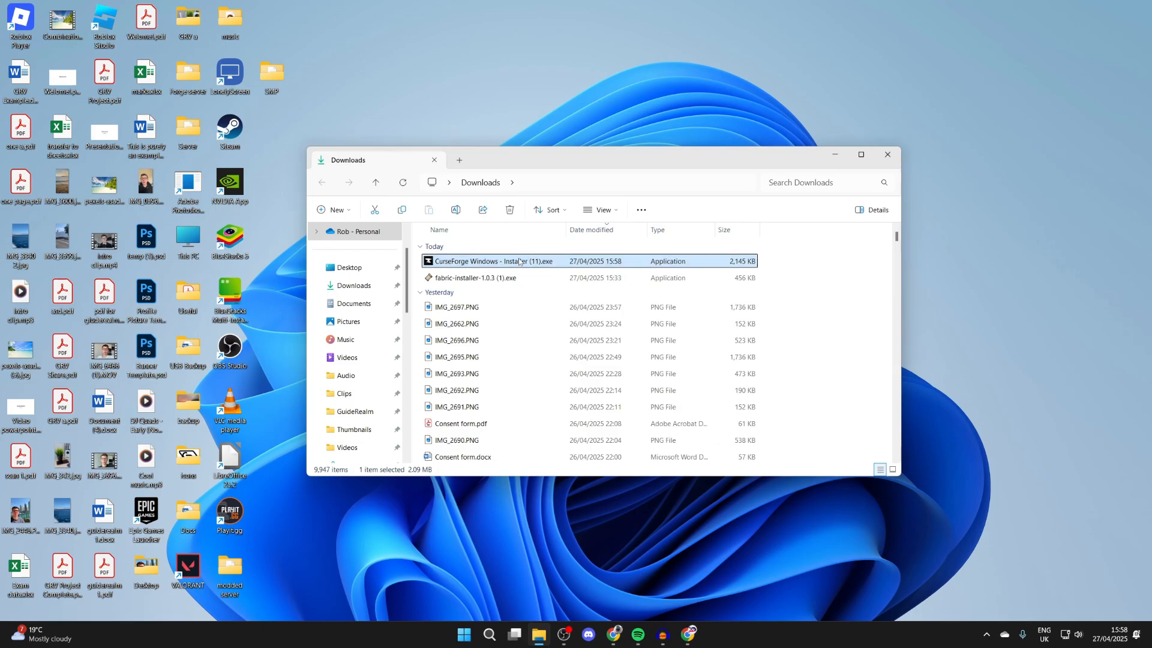
double_click(493, 261)
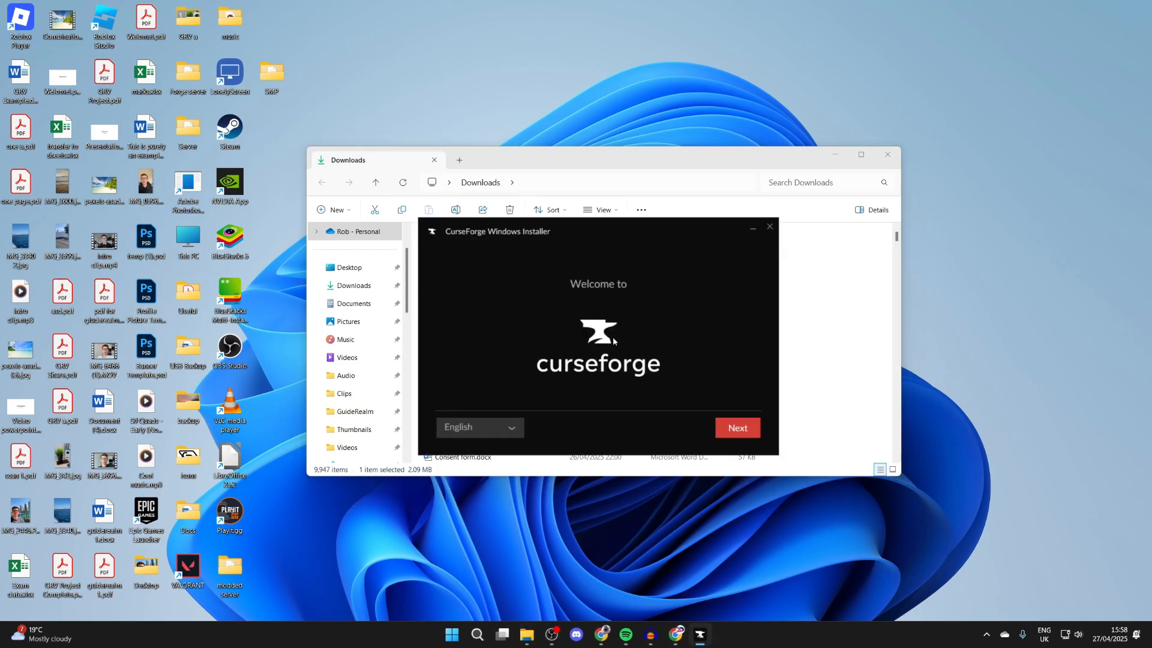
Proceed past the welcome screen and accept the terms of use, reaching privacy consent.
left_click(737, 427)
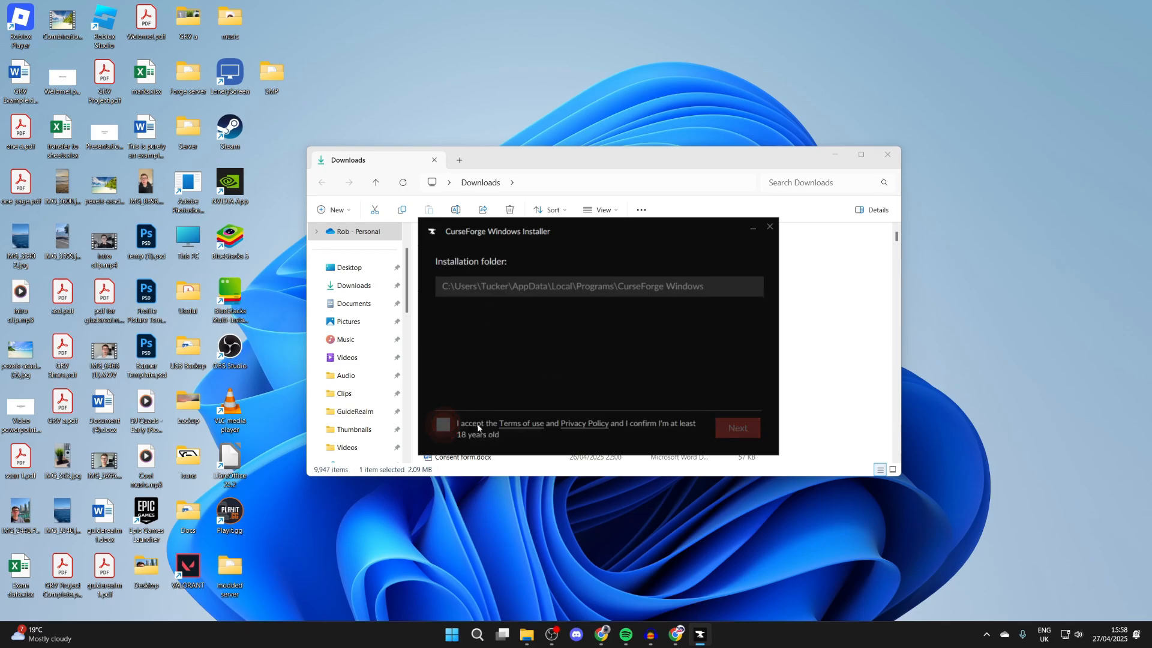
left_click(443, 425)
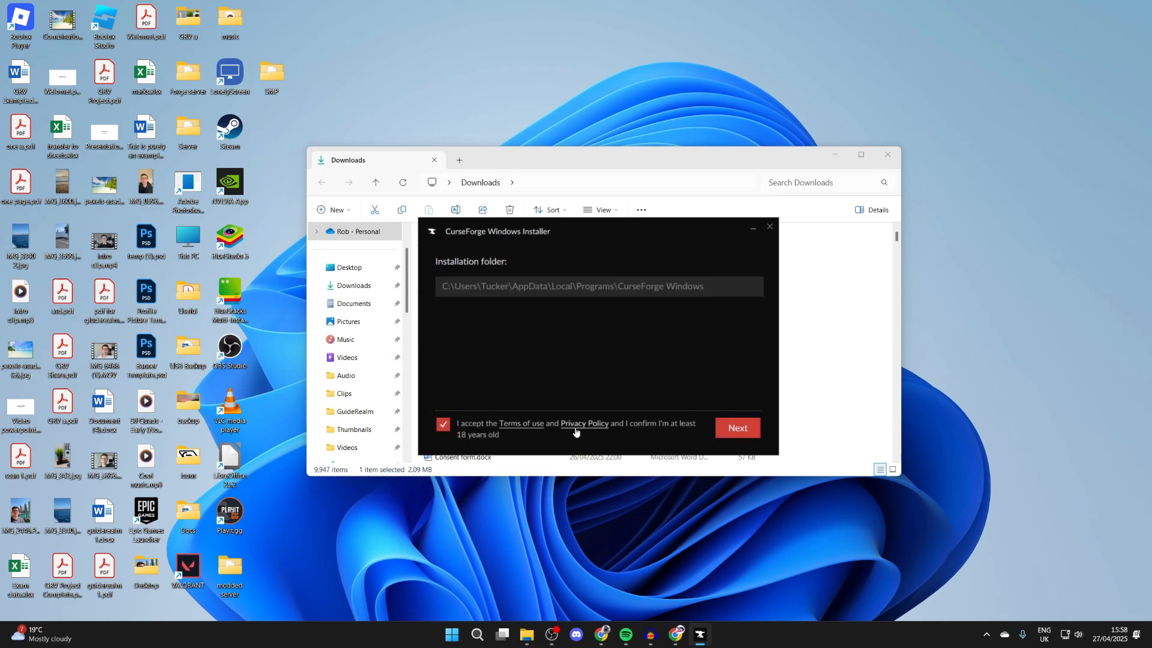
mouse_move(488, 440)
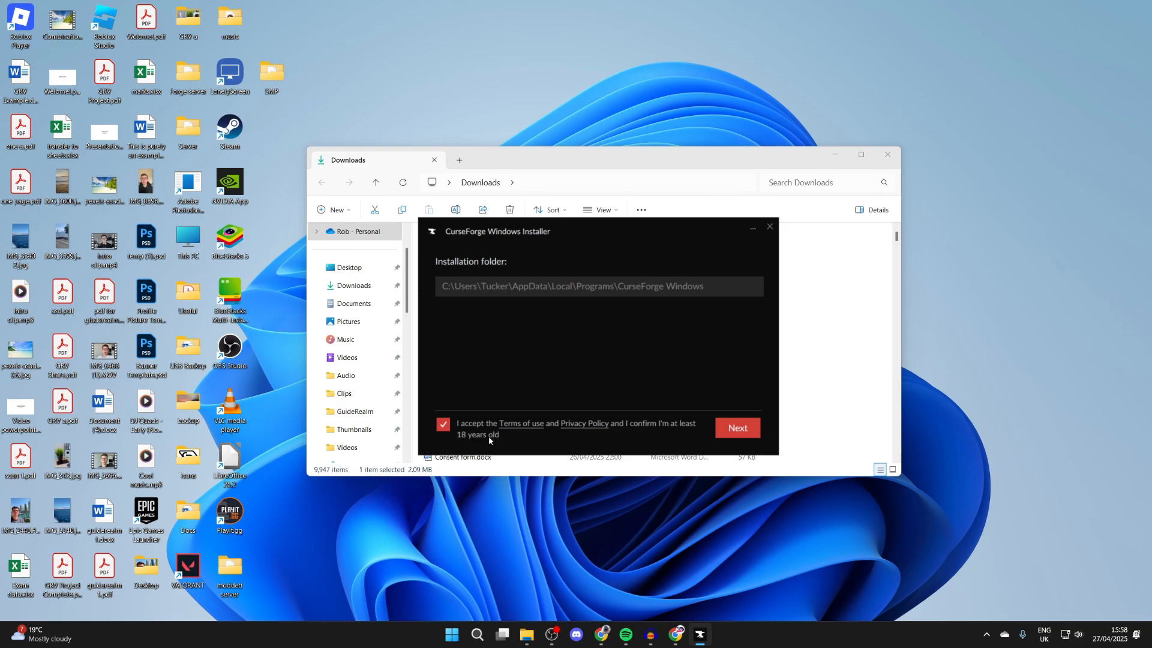
left_click(737, 428)
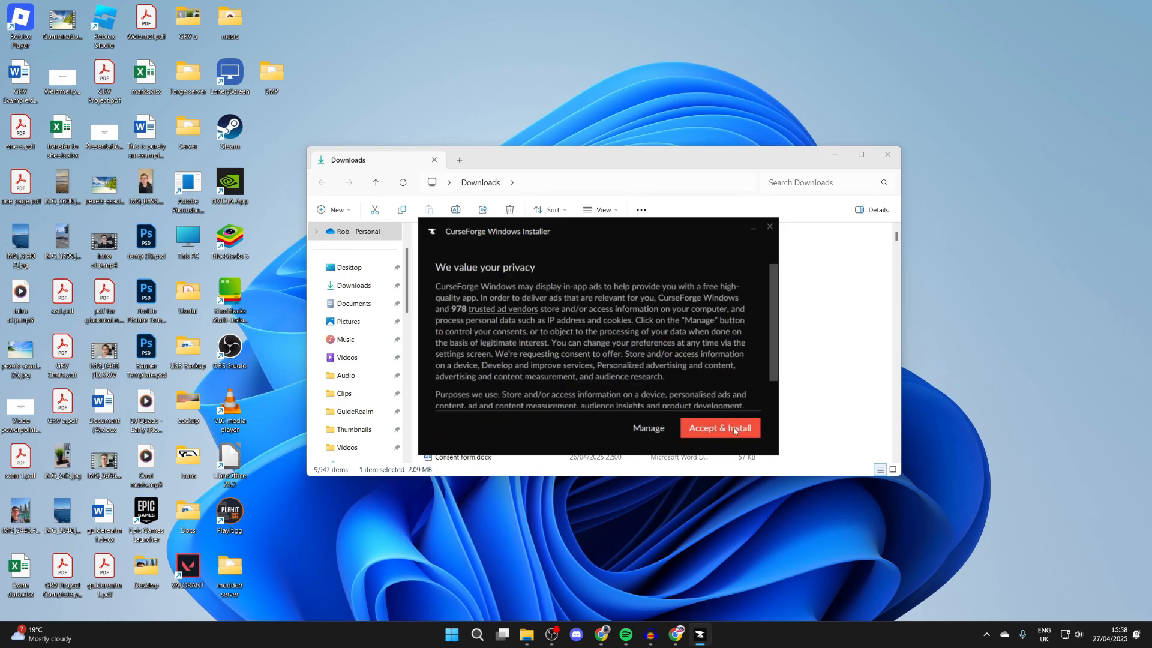
Accept the privacy terms to install CurseForge and pick Minecraft in the sidebar.
left_click(719, 427)
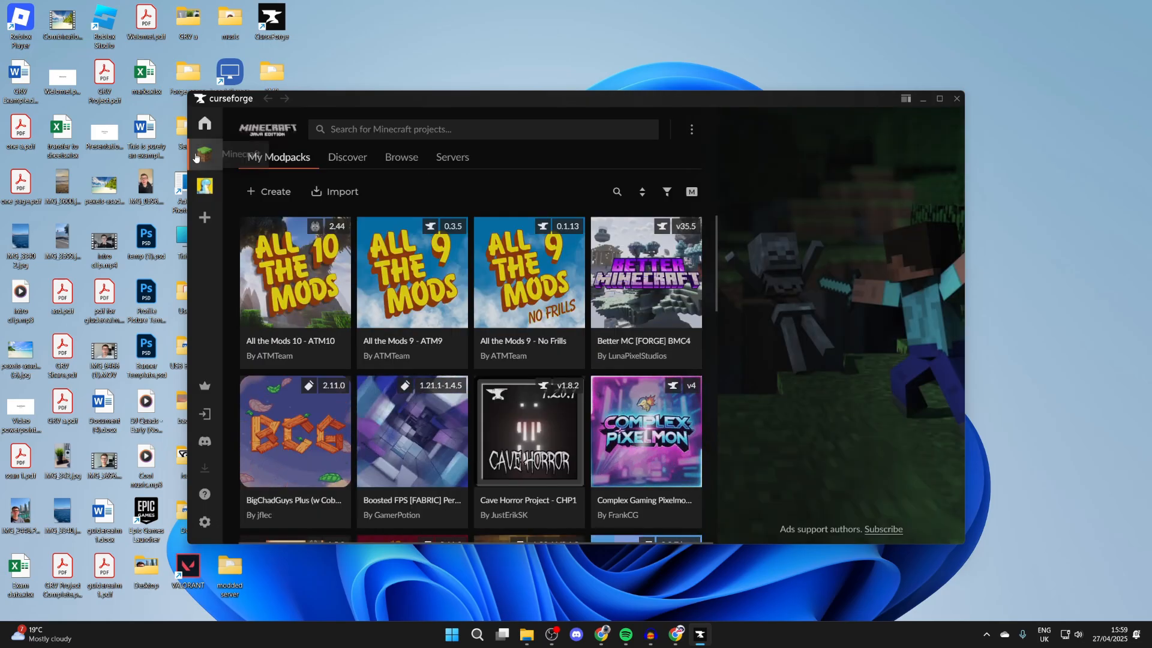
mouse_move(204, 155)
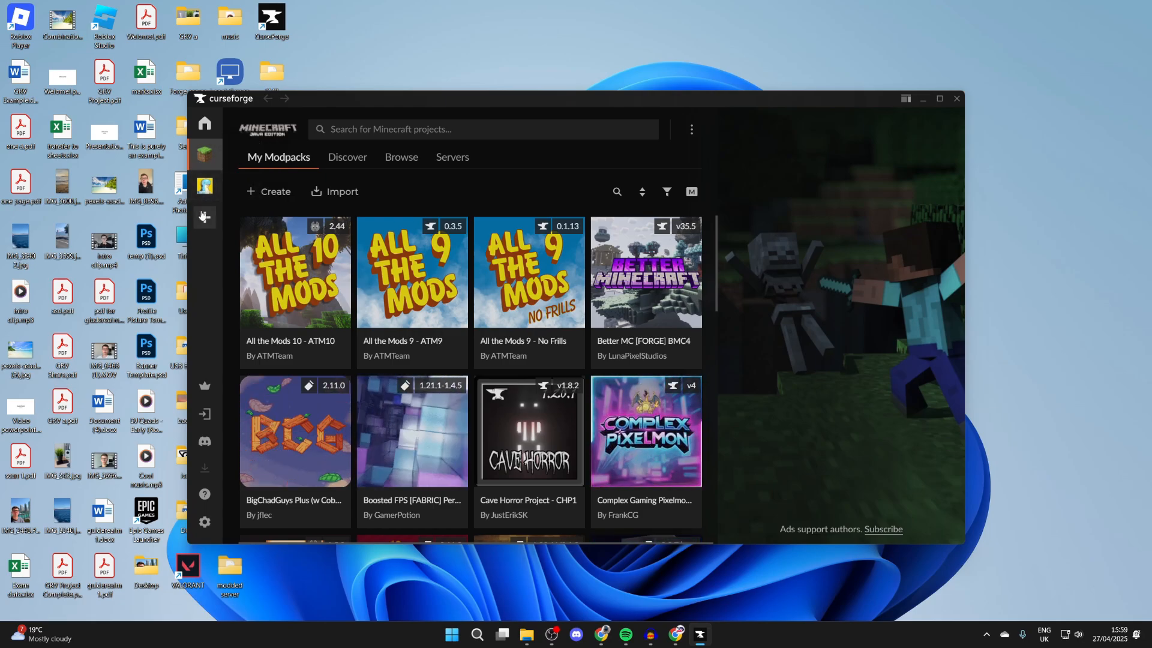
left_click(204, 217)
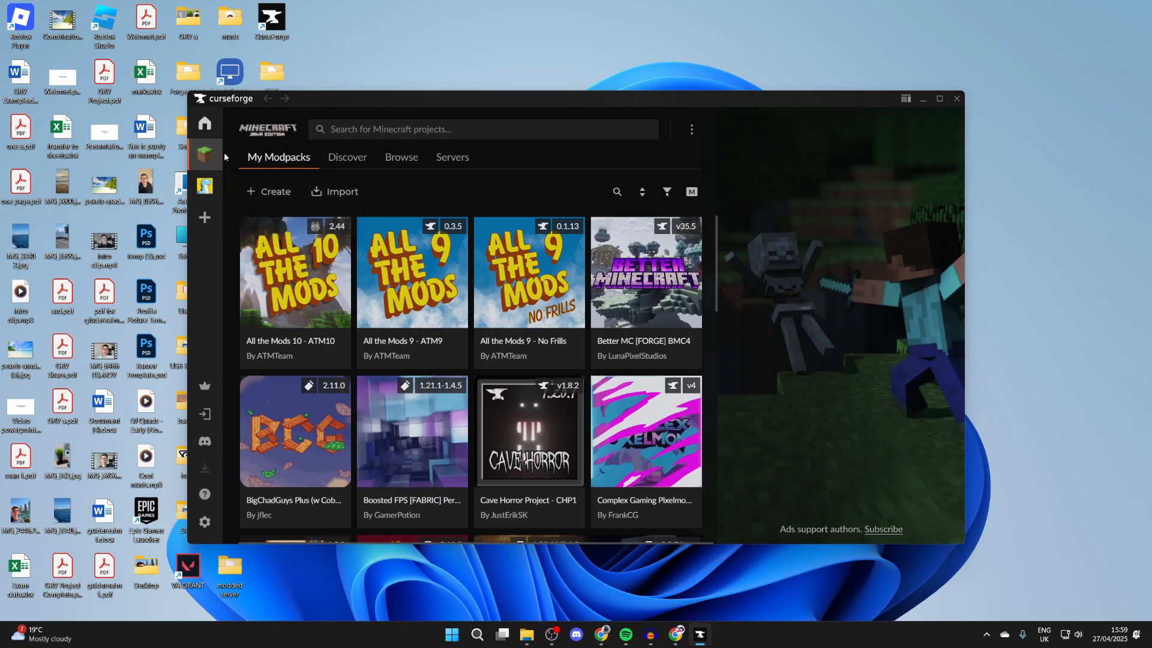
mouse_move(204, 154)
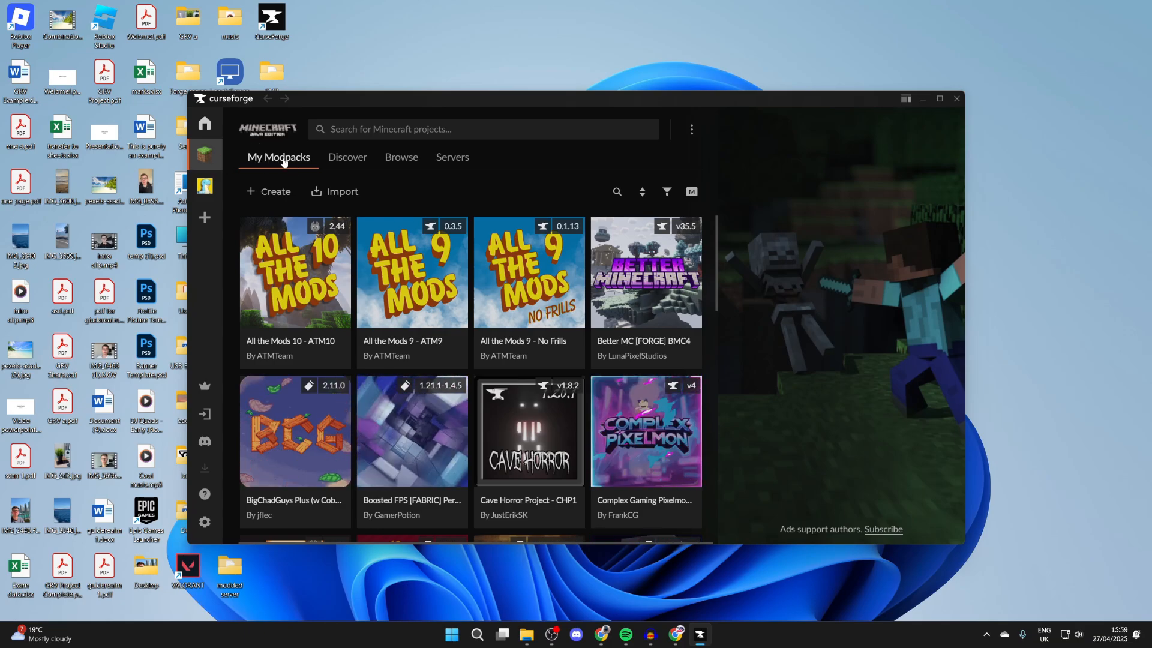
mouse_move(362, 155)
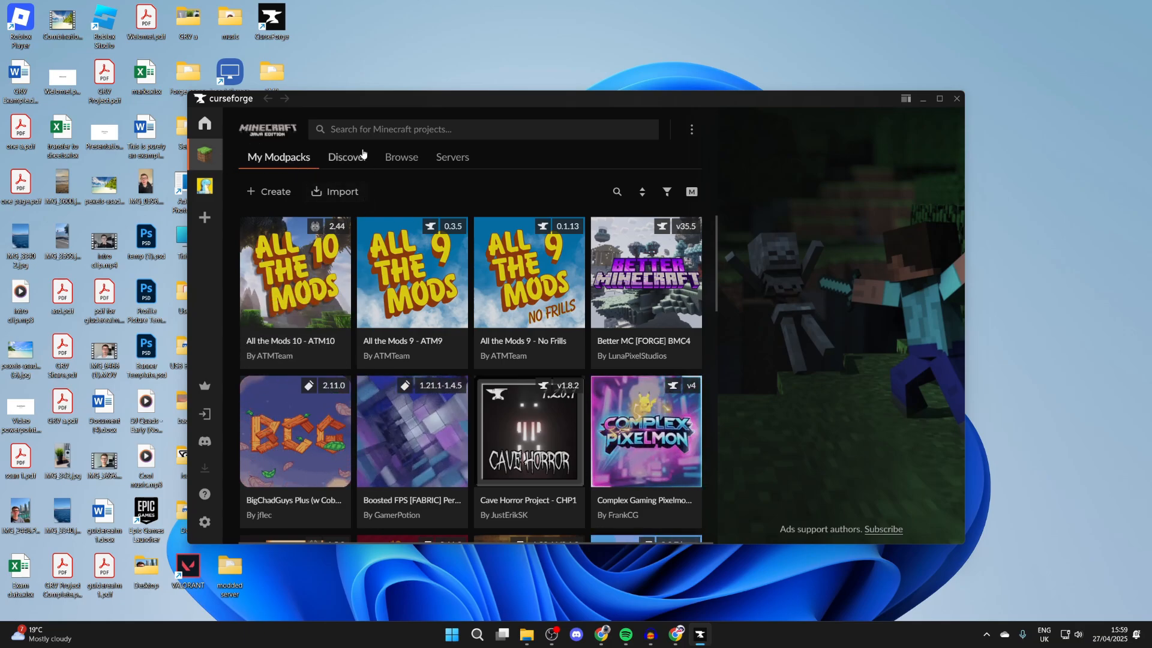
Glance at the Browse modpack catalogue, then return to My Modpacks.
left_click(400, 156)
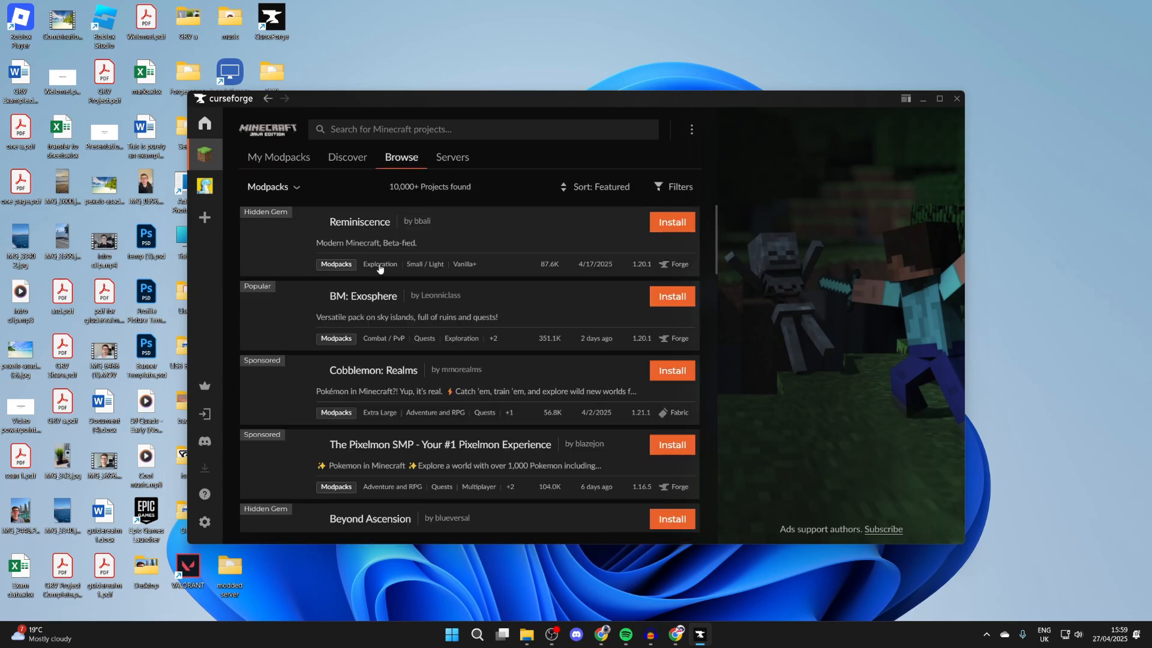
left_click(277, 156)
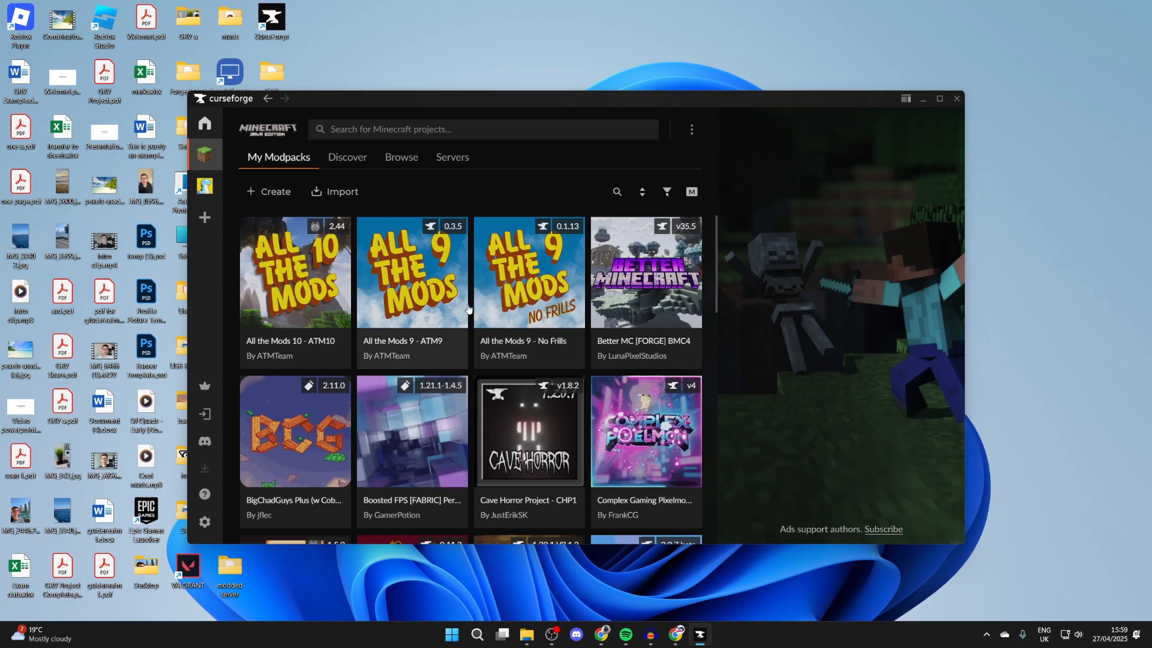
Switch the Browse catalogue from Modpacks to Mods and scroll to Just Enough Items.
left_click(401, 156)
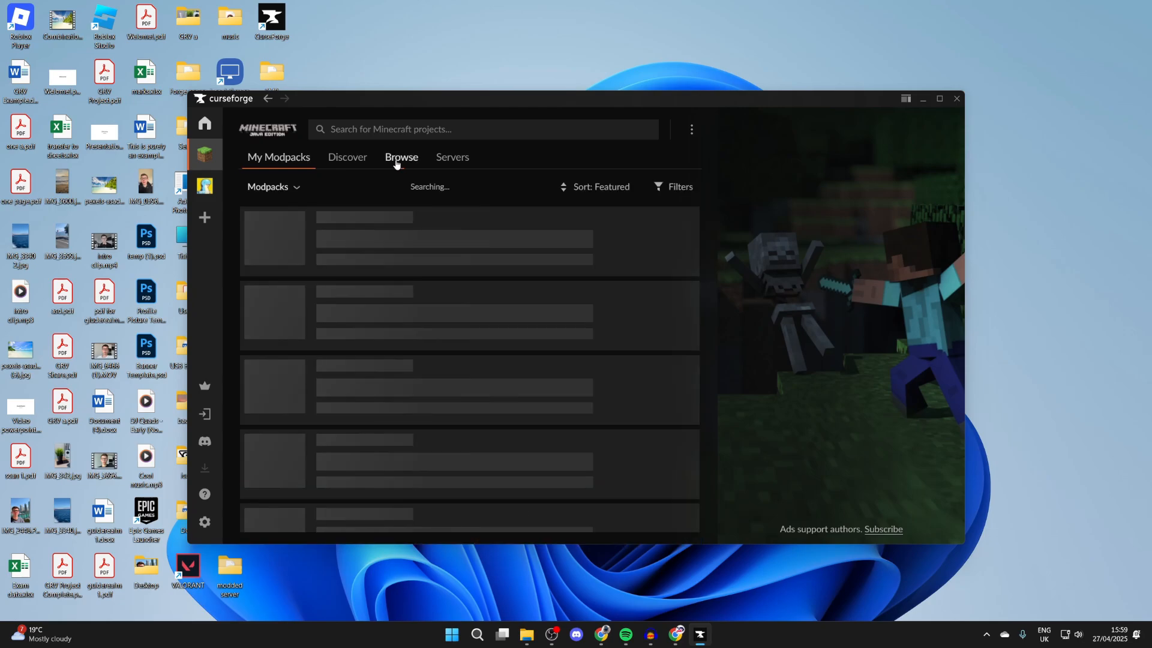
left_click(272, 187)
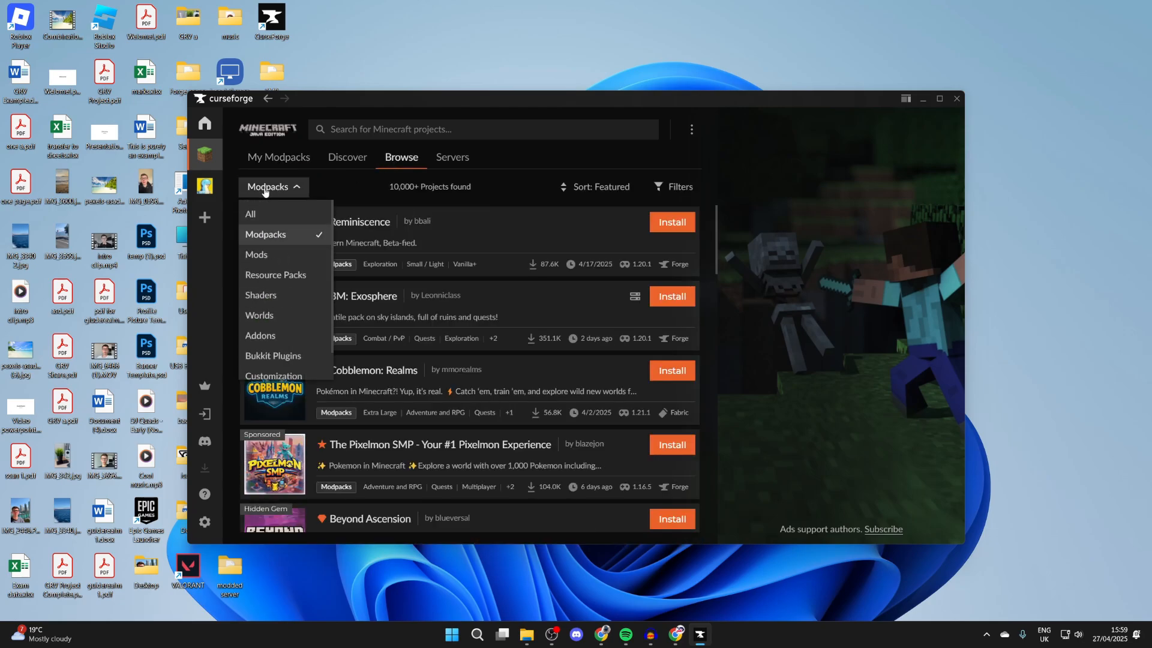
left_click(257, 255)
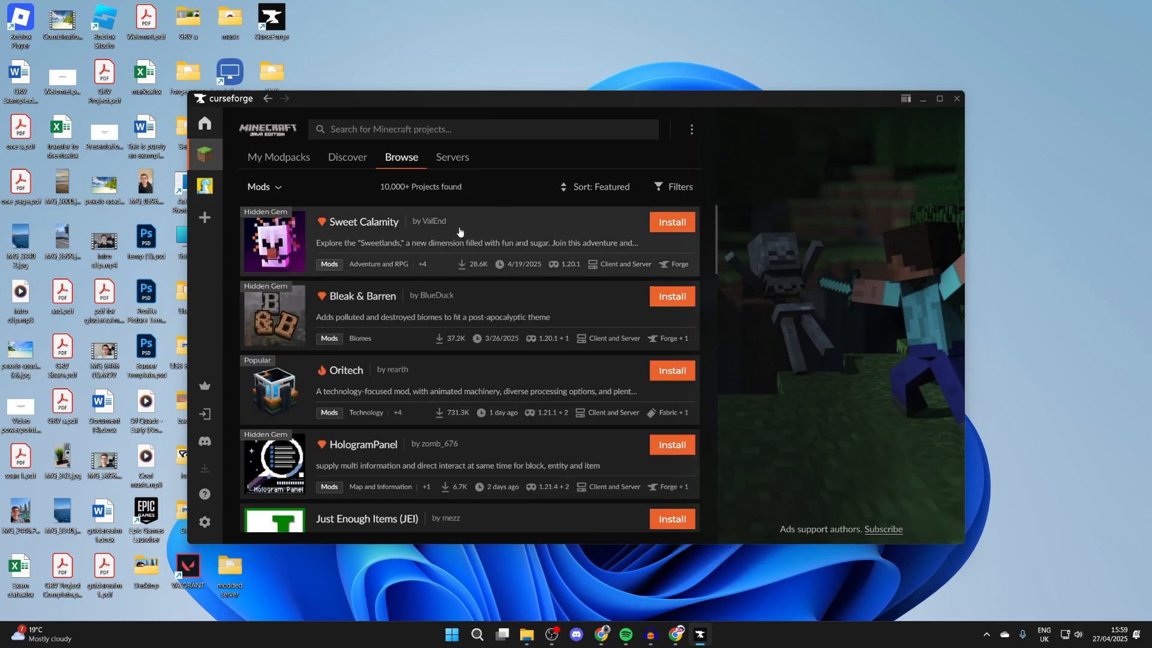
scroll("down", 3)
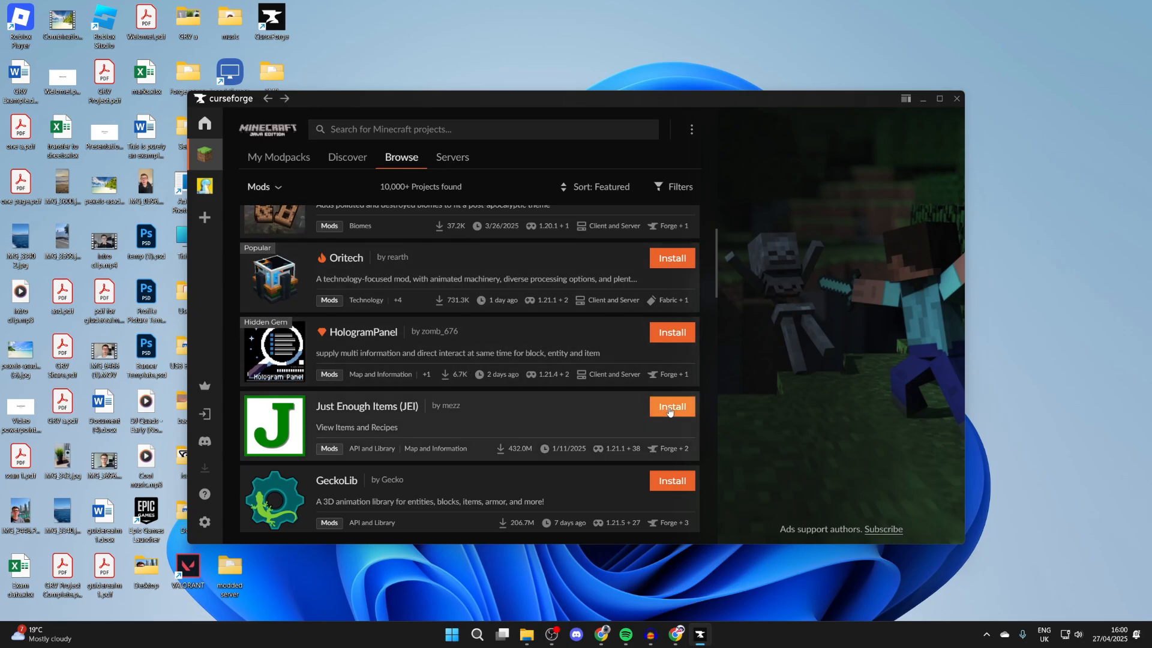
Install Just Enough Items into a new Forge 1.20.1 profile named 'GRV'.
left_click(670, 407)
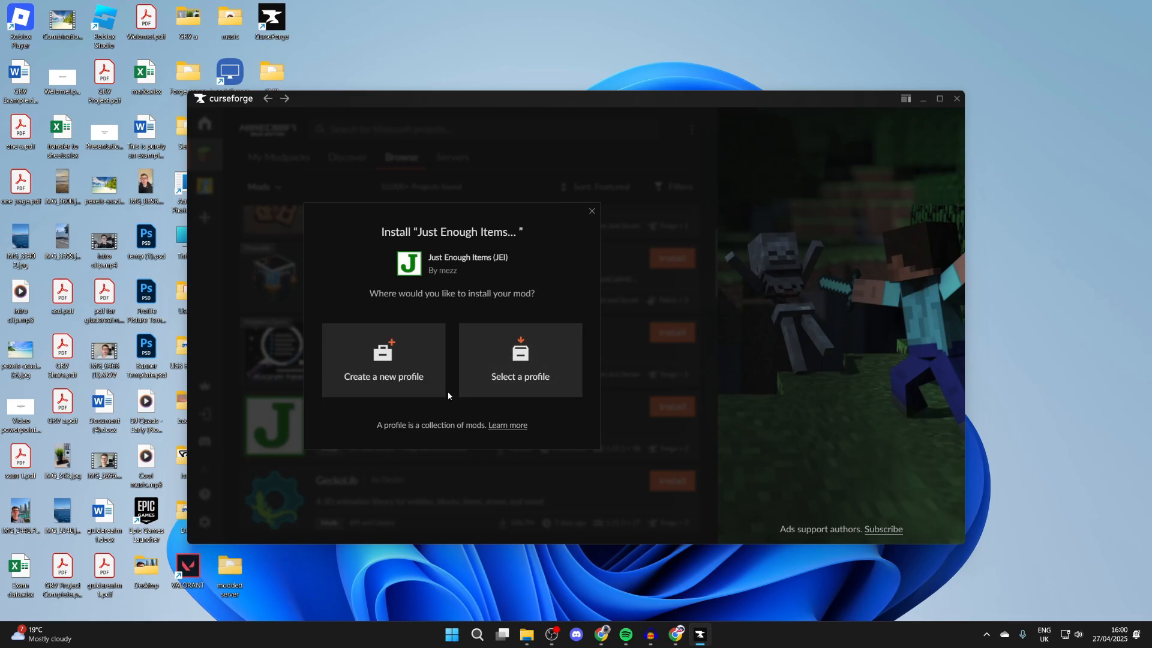
left_click(382, 360)
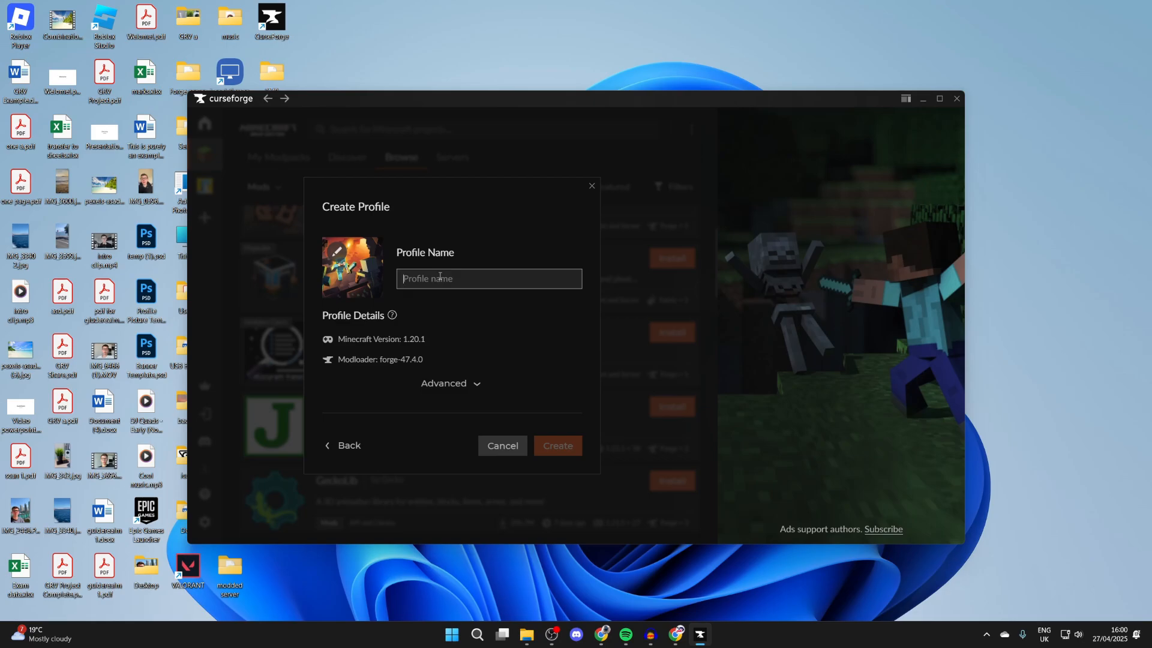
type("GRV")
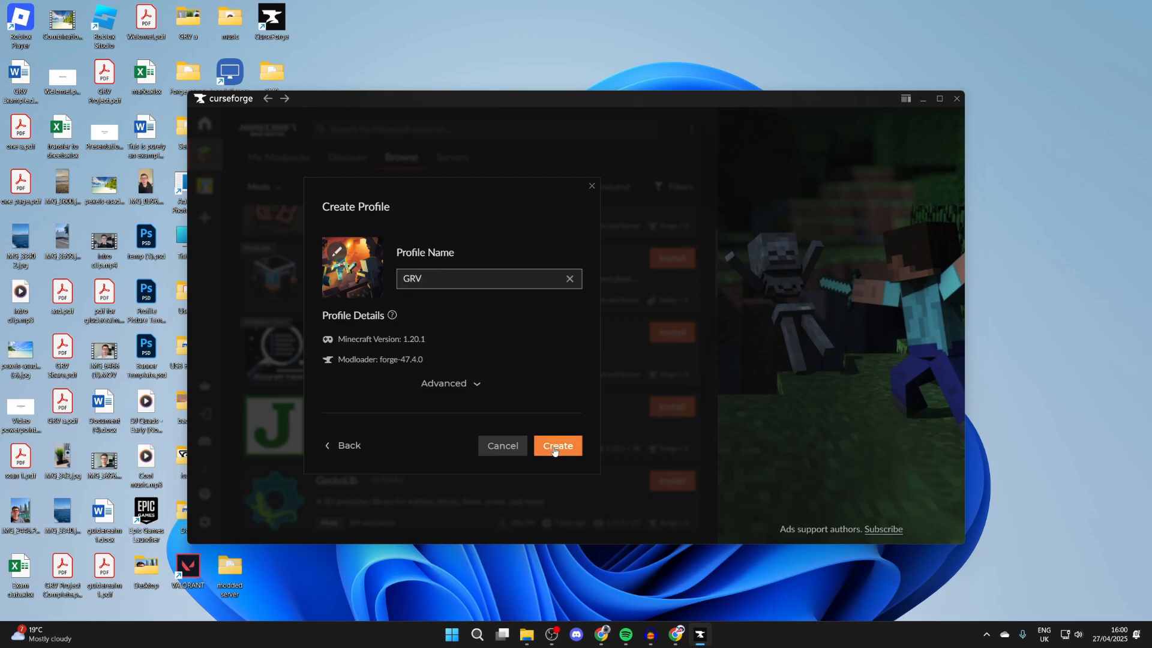
left_click(557, 447)
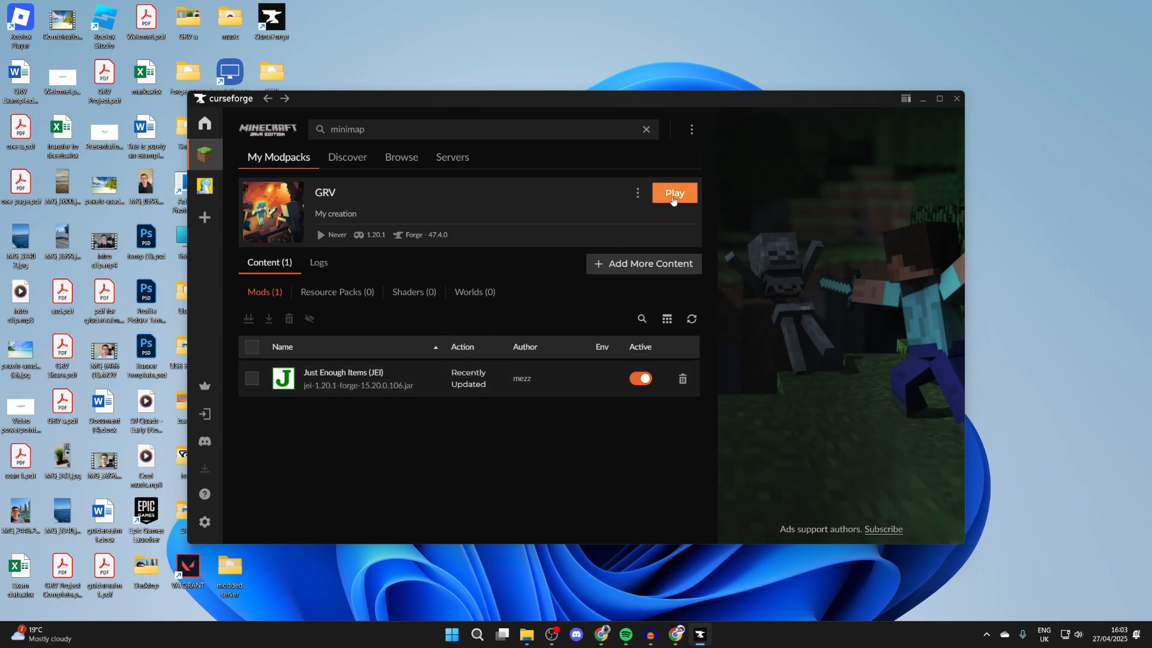
mouse_move(673, 276)
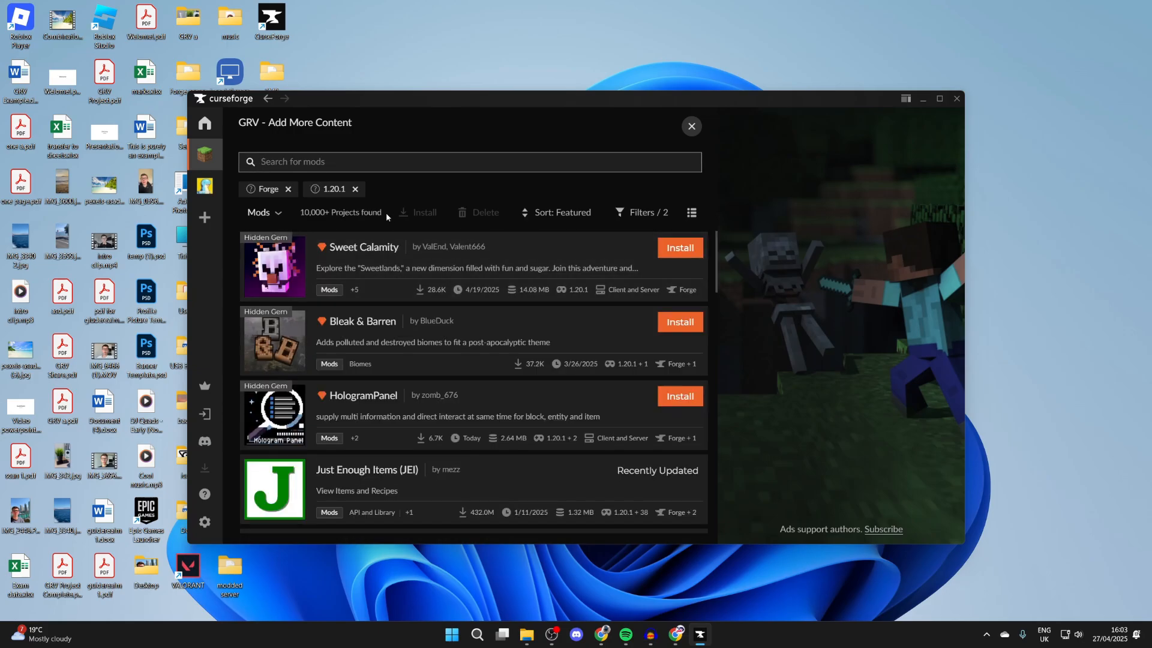
mouse_move(268, 189)
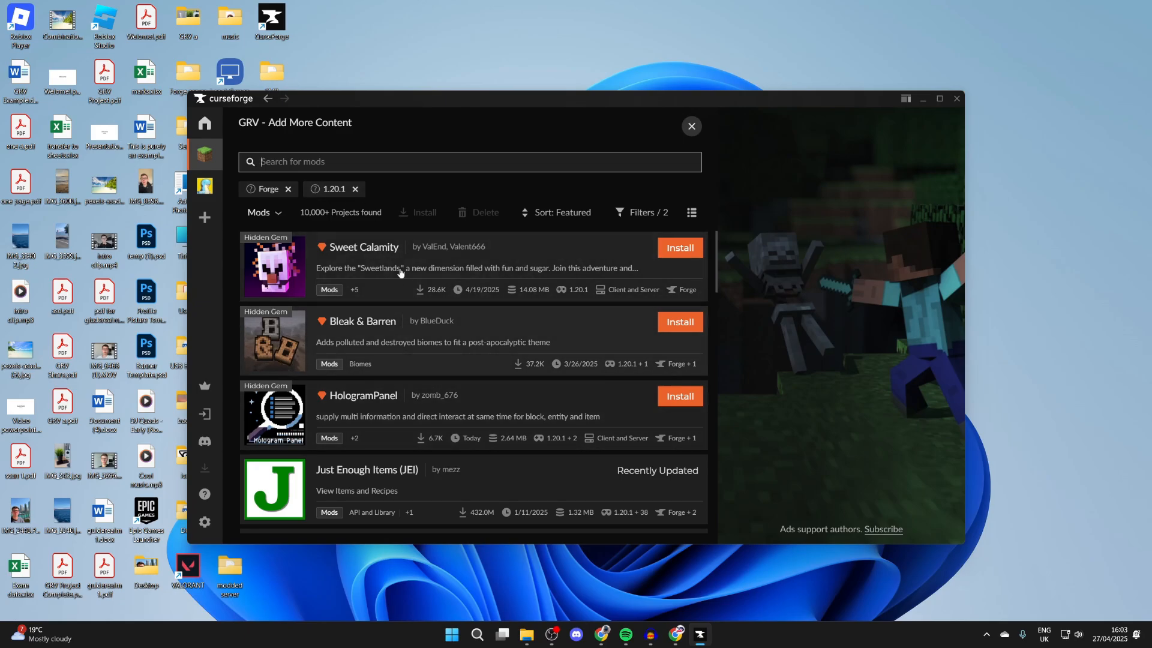
Search 'mini', install Xaero's Minimap into GRV, and return to the modpacks overview.
type("x")
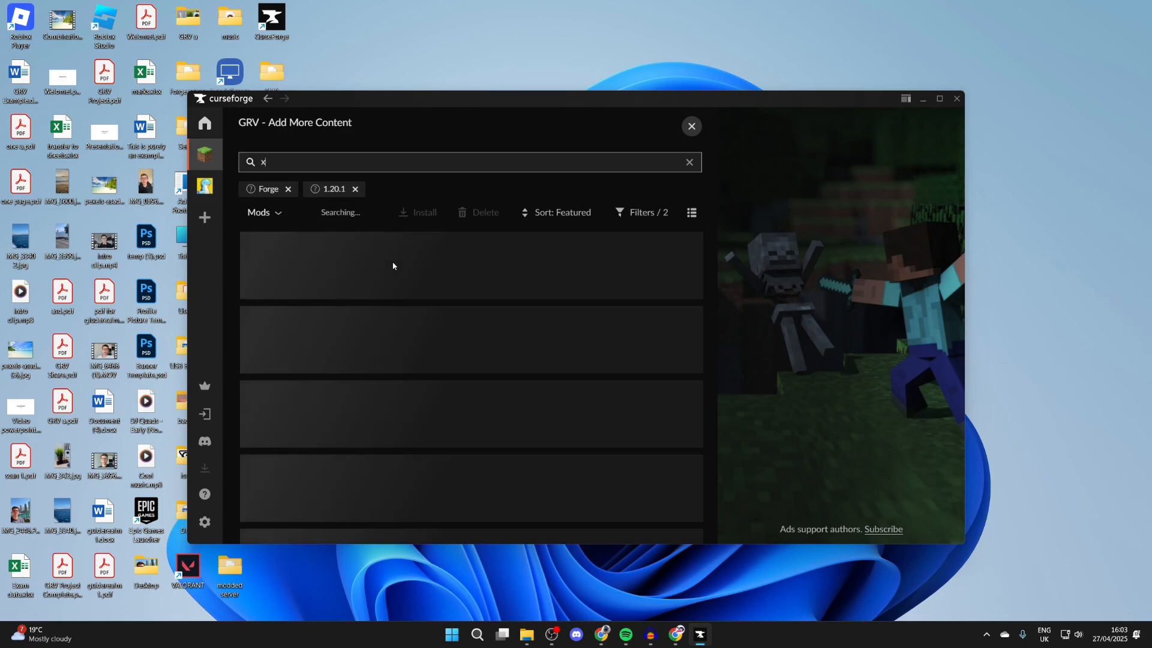
type("mini")
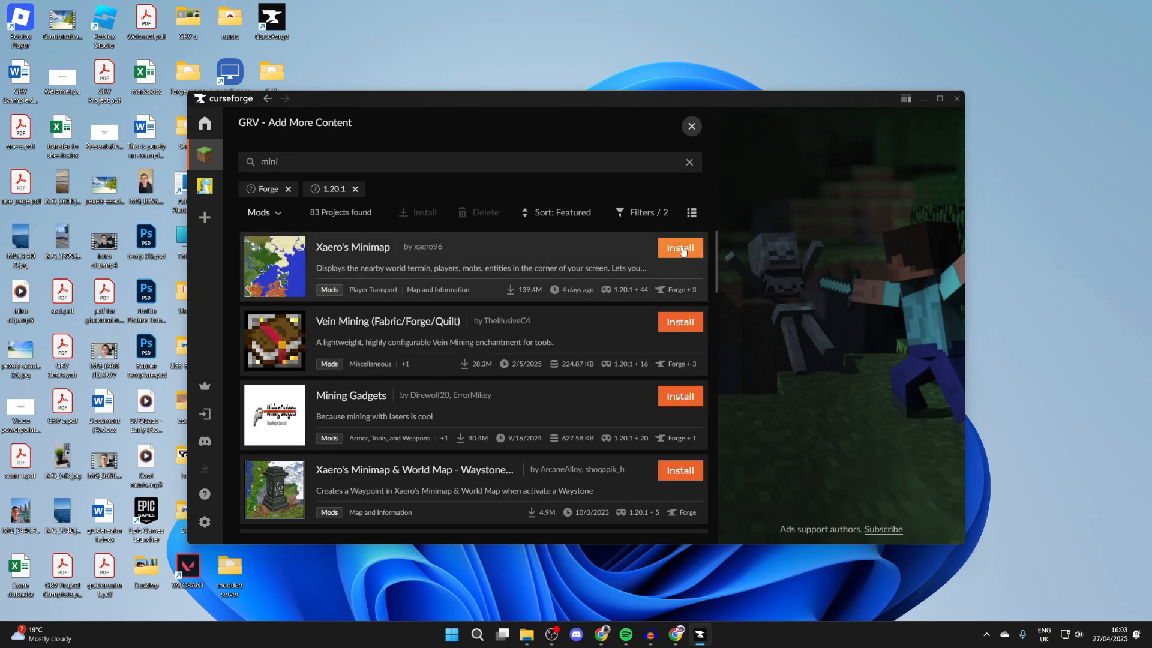
left_click(678, 247)
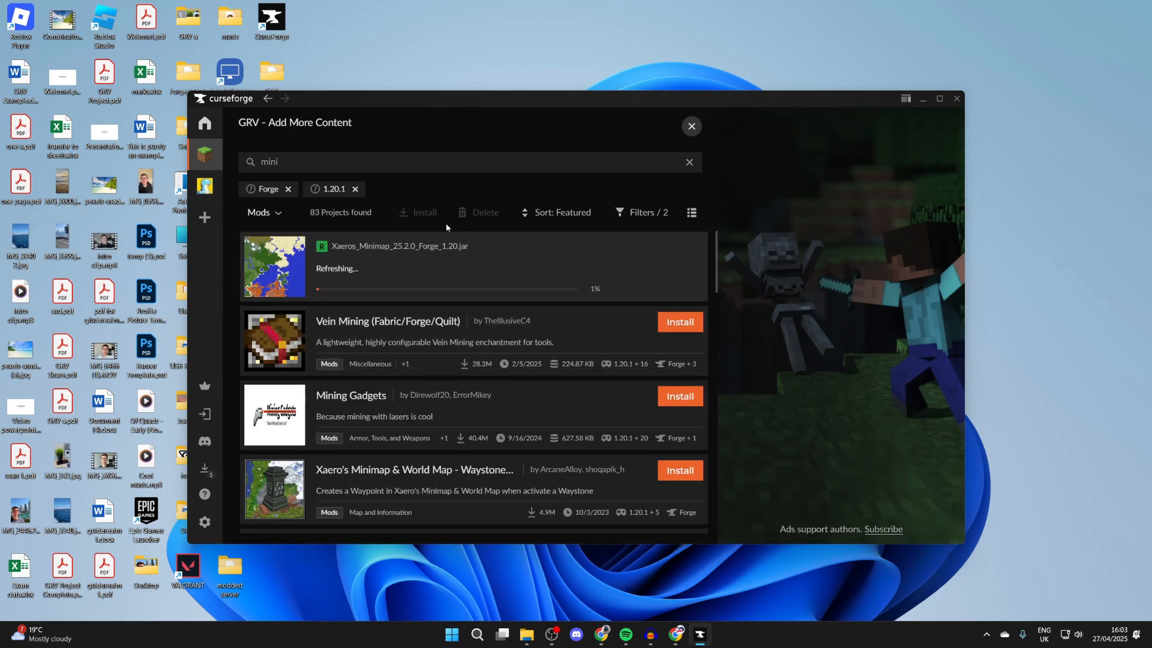
left_click(690, 126)
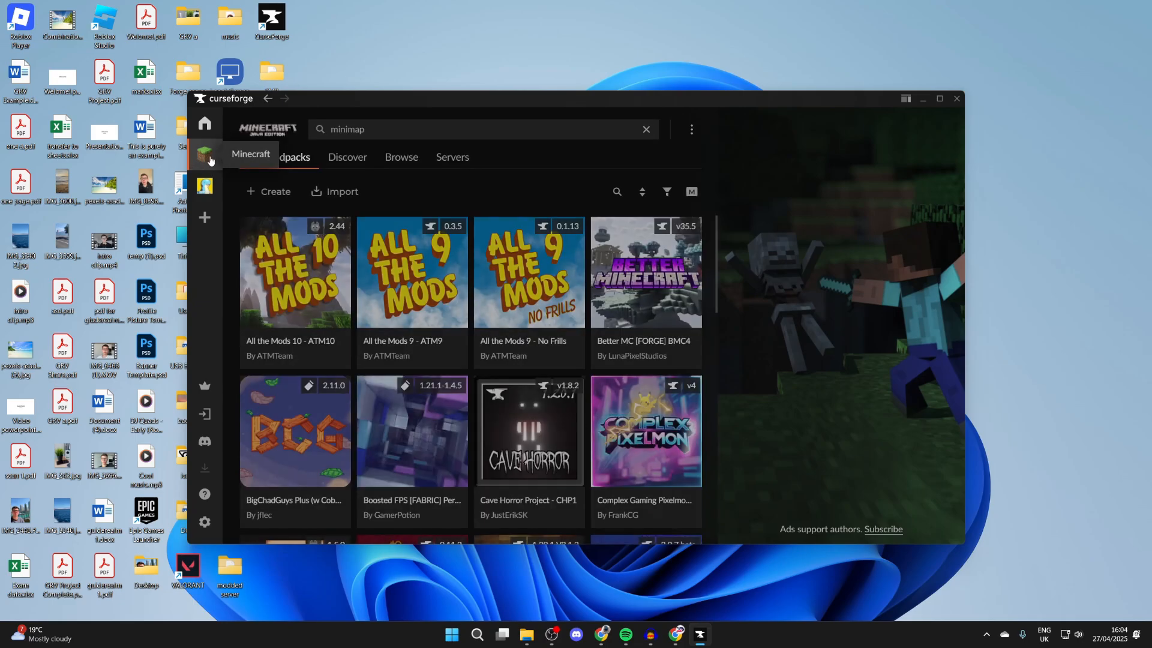
Scroll to the GRV profile in My Modpacks and launch Minecraft with it.
scroll("down", 3)
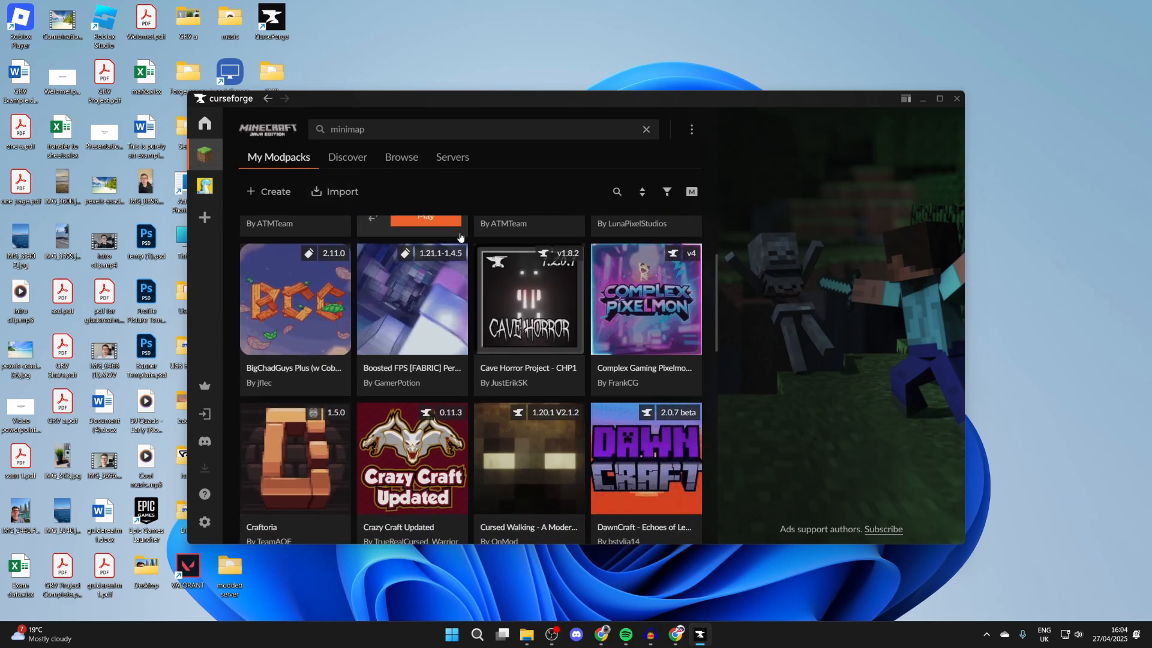
scroll("down", 3)
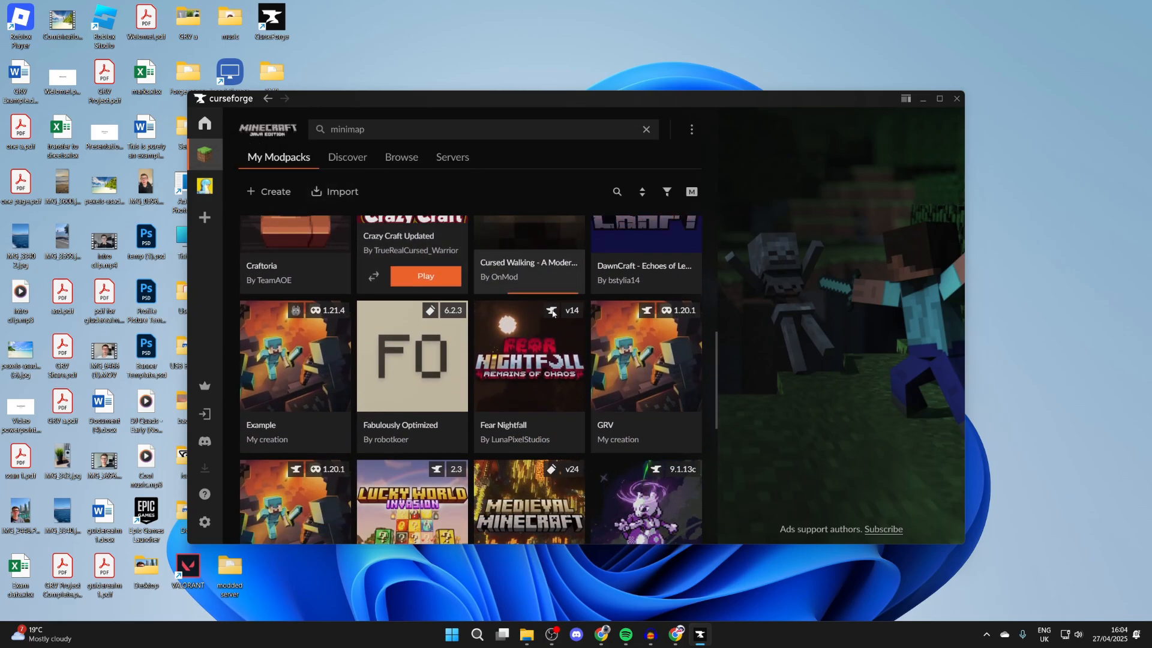
left_click(644, 356)
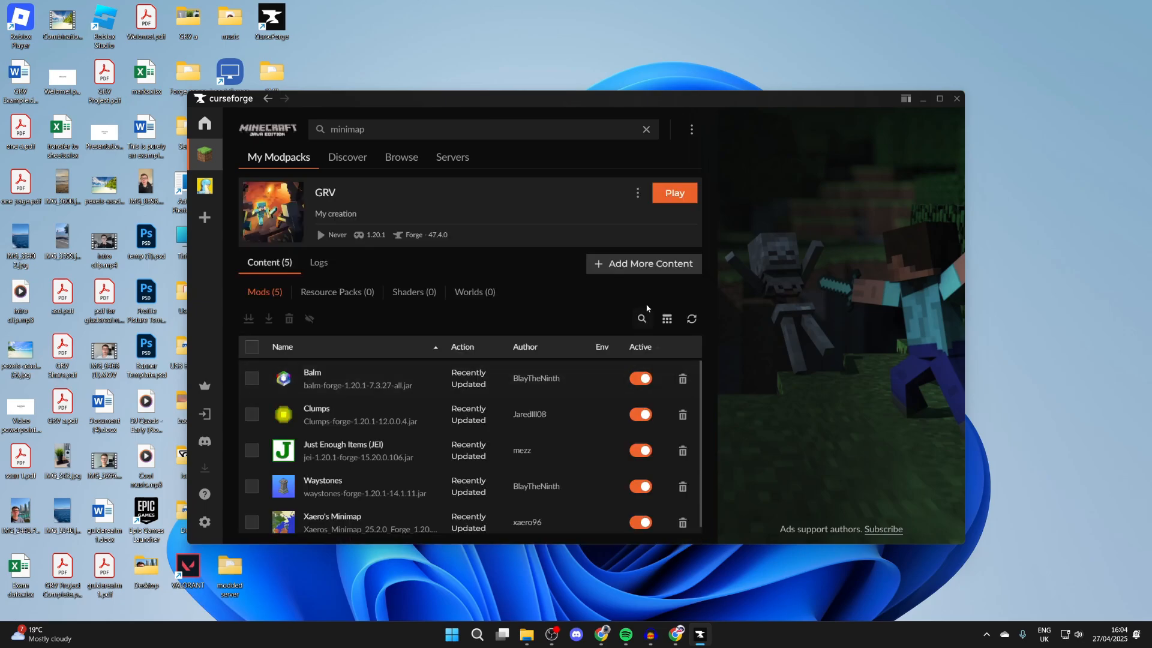
left_click(673, 192)
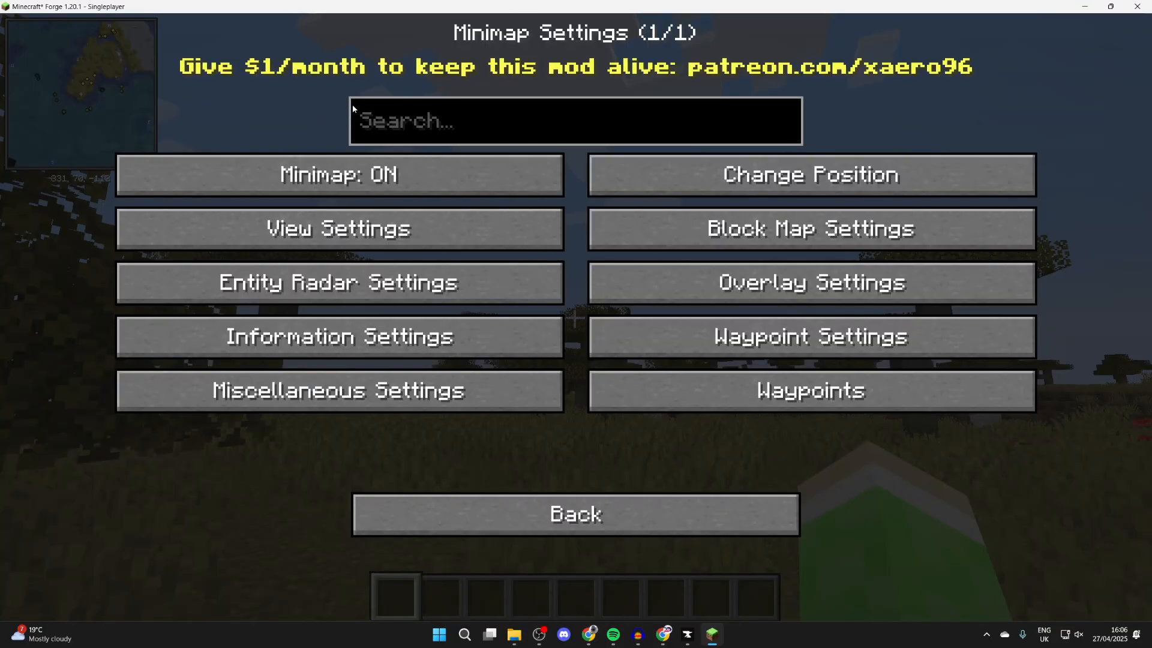
Close Minimap Settings and open the creative inventory with the JEI item list beside it.
left_click(575, 513)
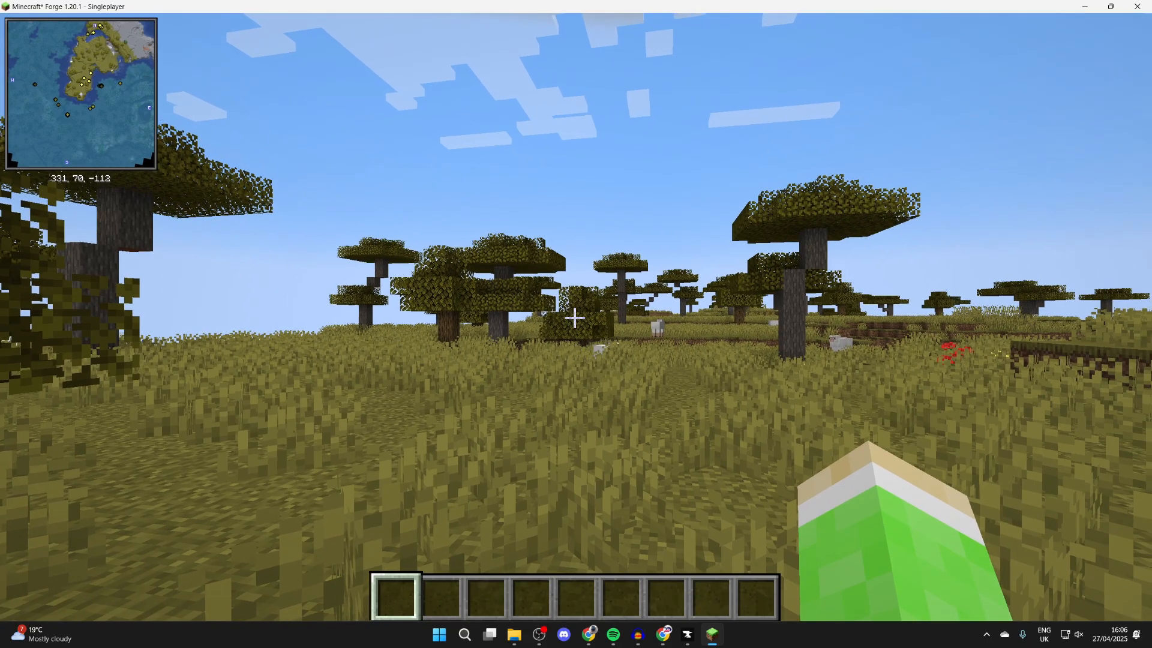
key("e")
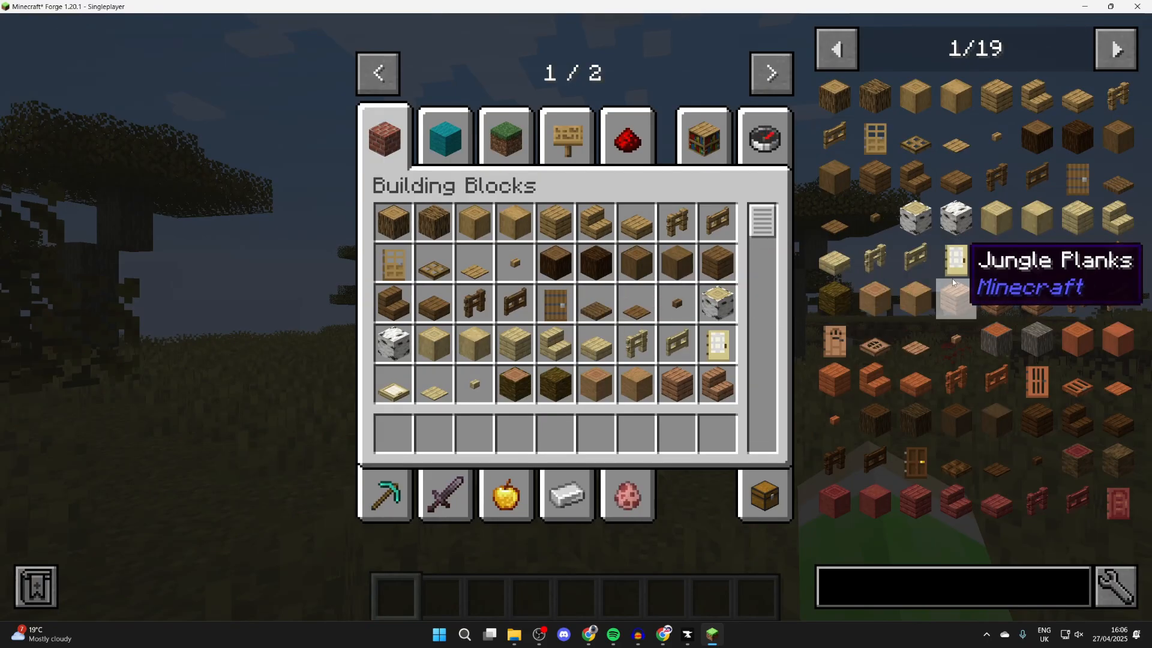